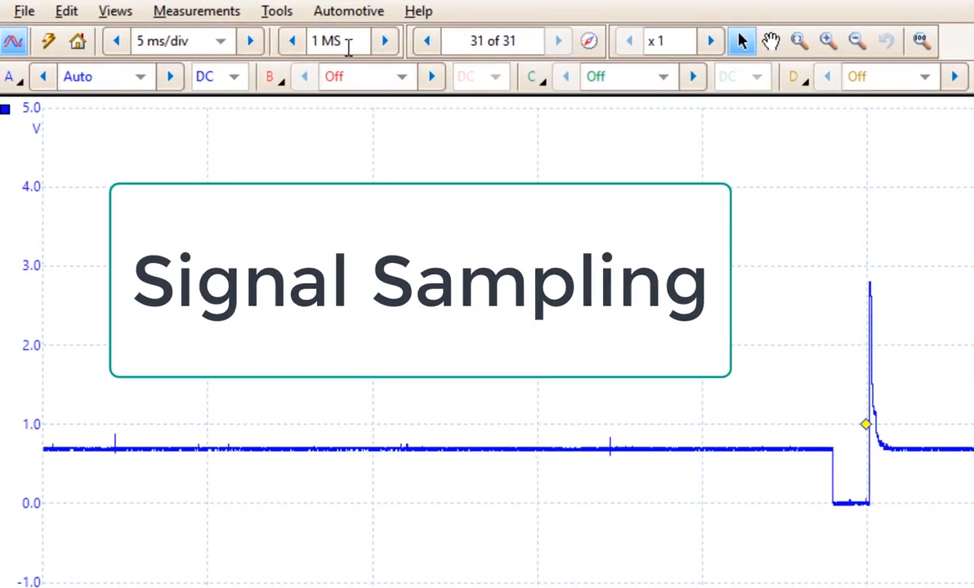
# Step the Number of Samples up from 1 MS to 2 MS for the injector capture
pyautogui.click(293, 41)
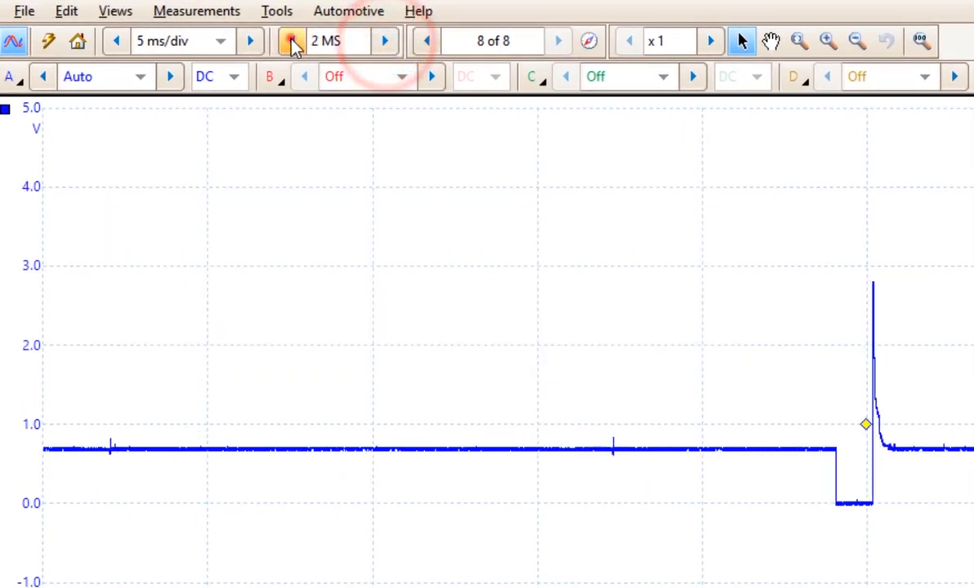
pyautogui.click(292, 41)
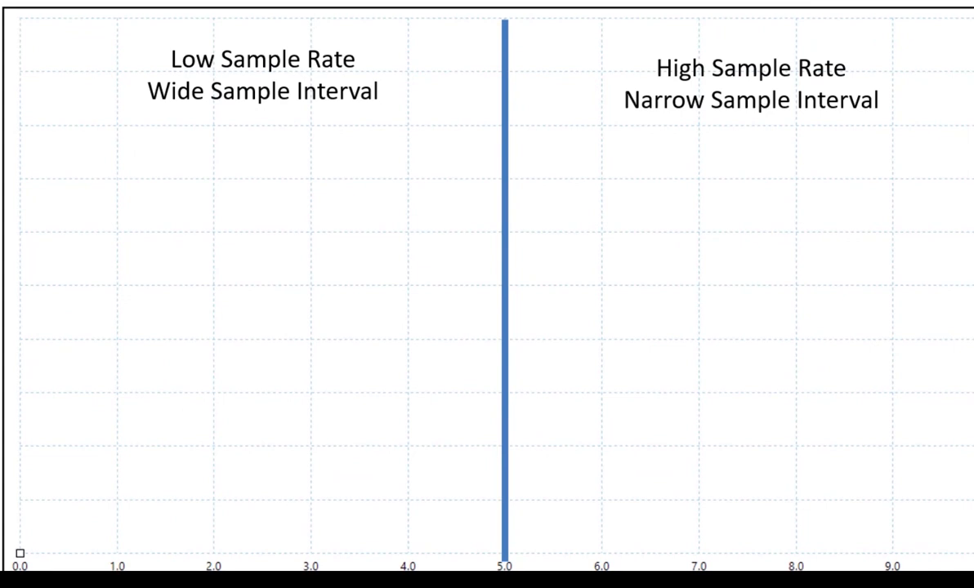
pyautogui.moveTo(223, 497)
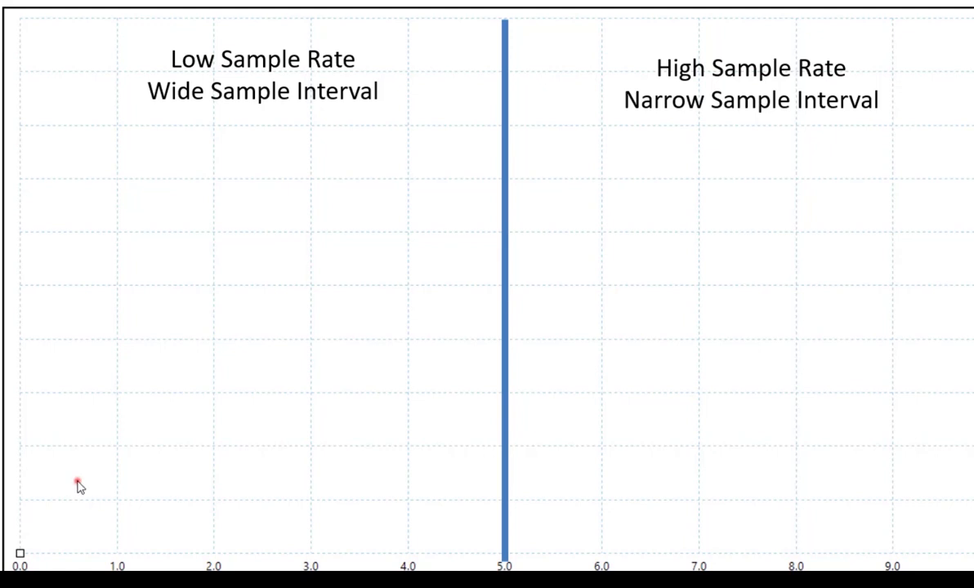
# Plot the widely spaced sample dots on the low-sample-rate half of the comparison chart
pyautogui.click(79, 480)
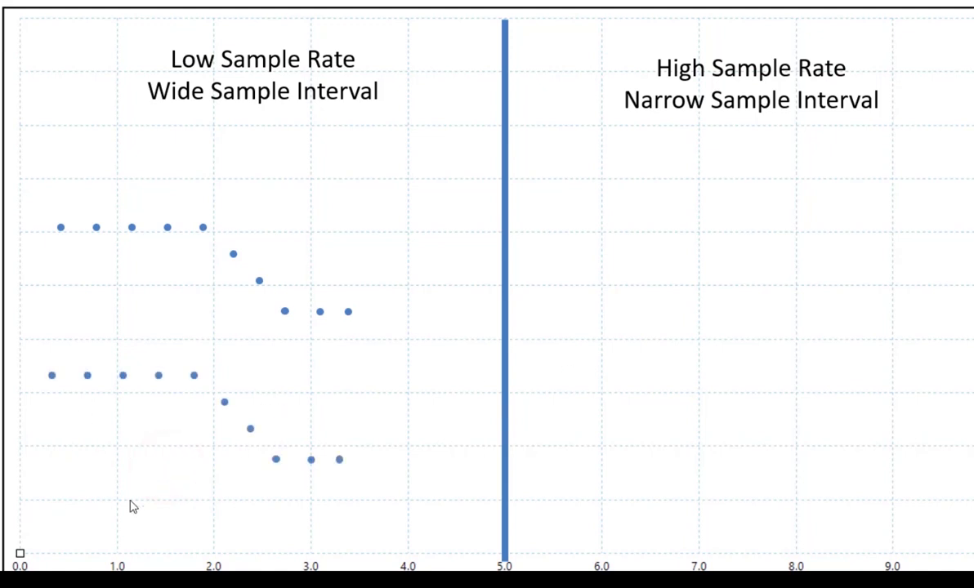
pyautogui.moveTo(132, 495)
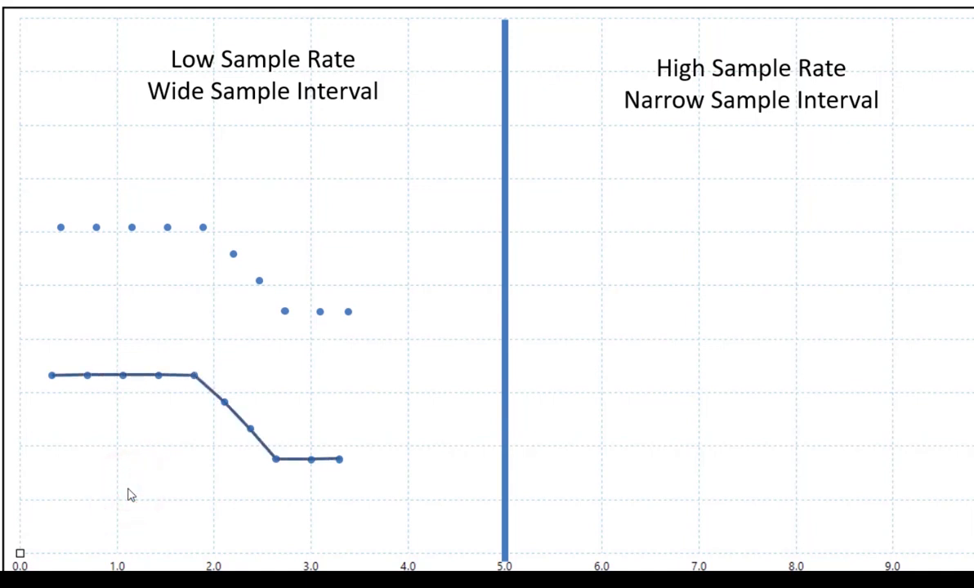
pyautogui.moveTo(130, 232)
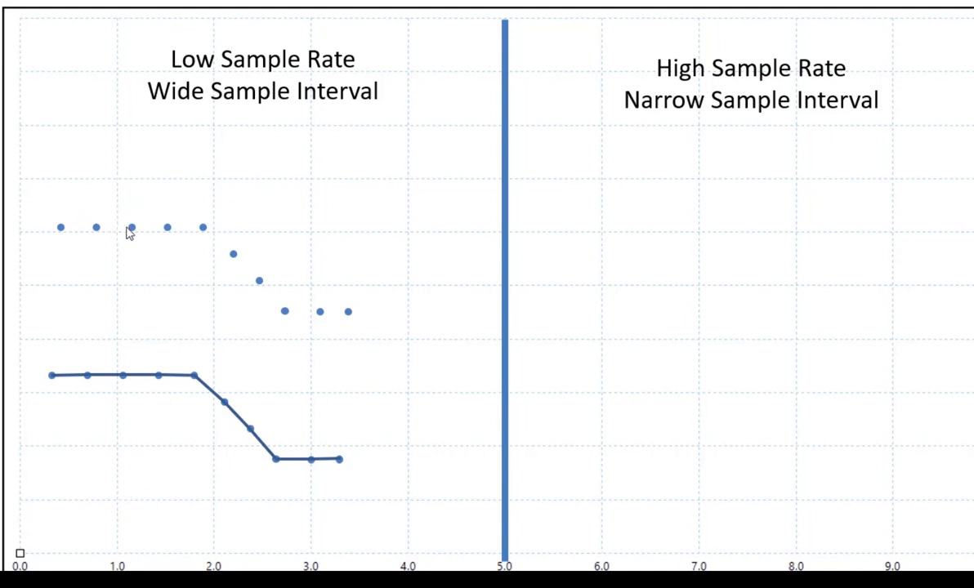
pyautogui.moveTo(701, 192)
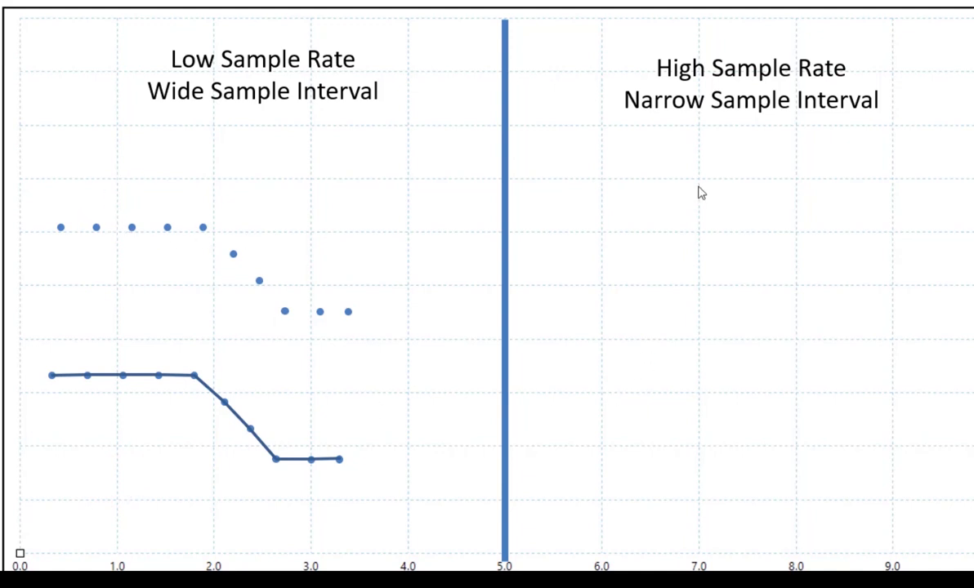
pyautogui.moveTo(572, 409)
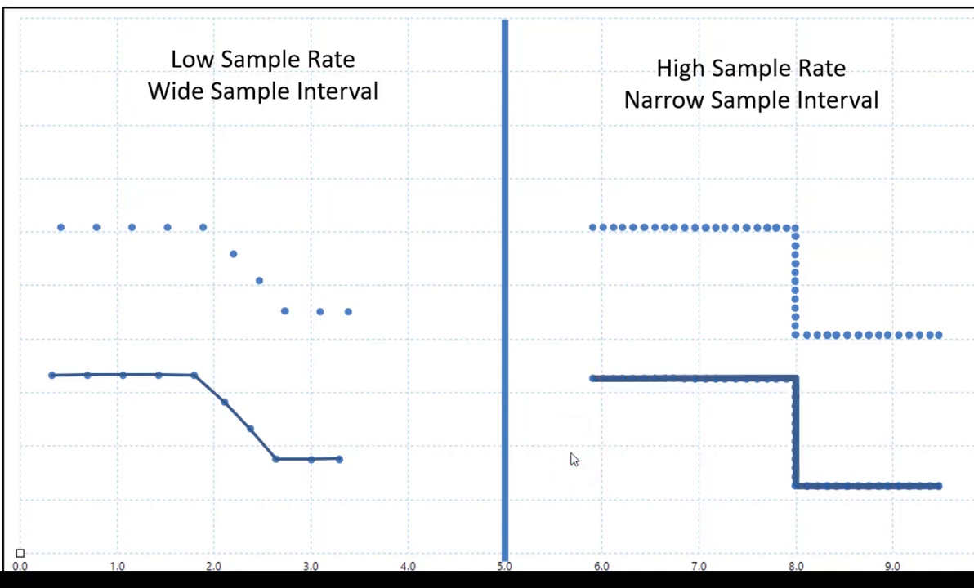
pyautogui.moveTo(572, 451)
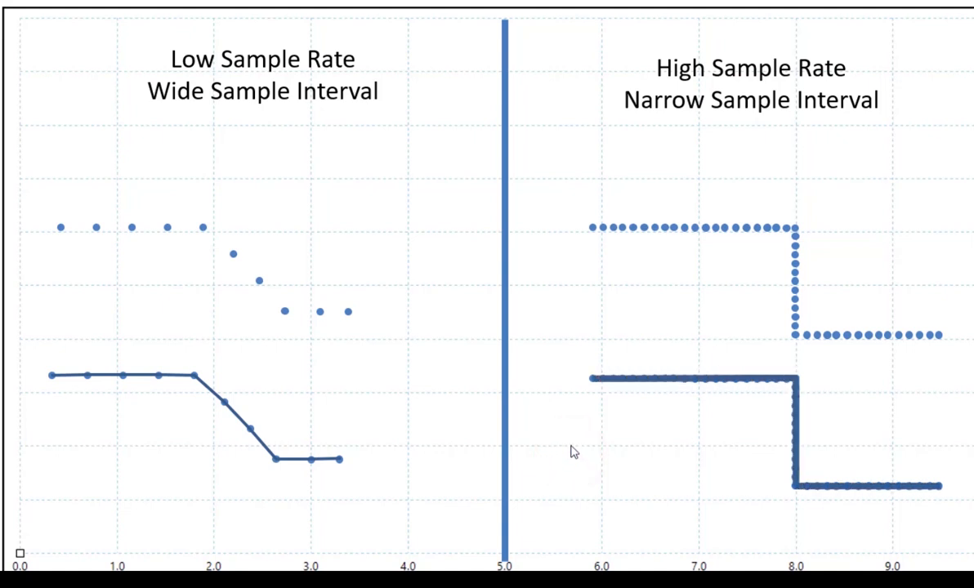
pyautogui.moveTo(227, 257)
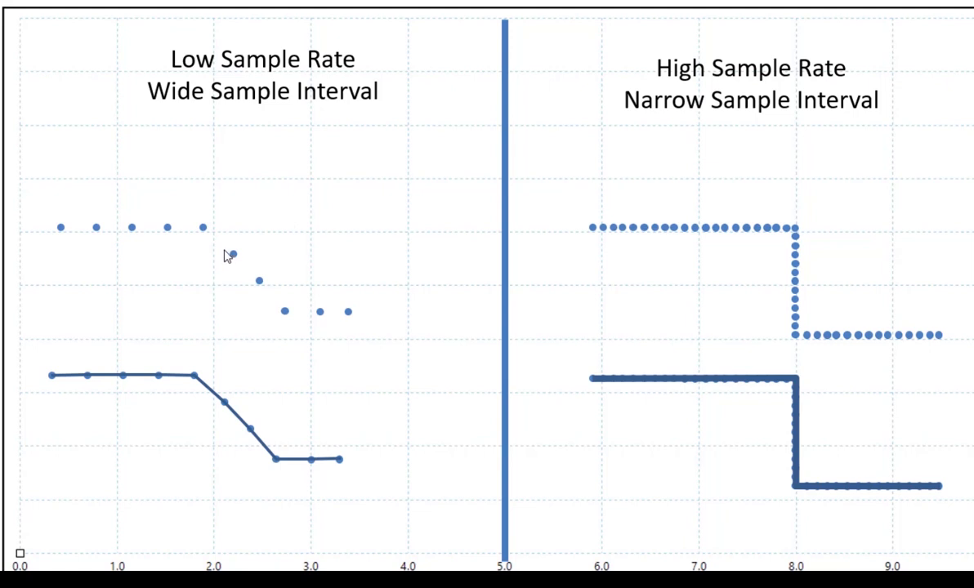
pyautogui.moveTo(701, 255)
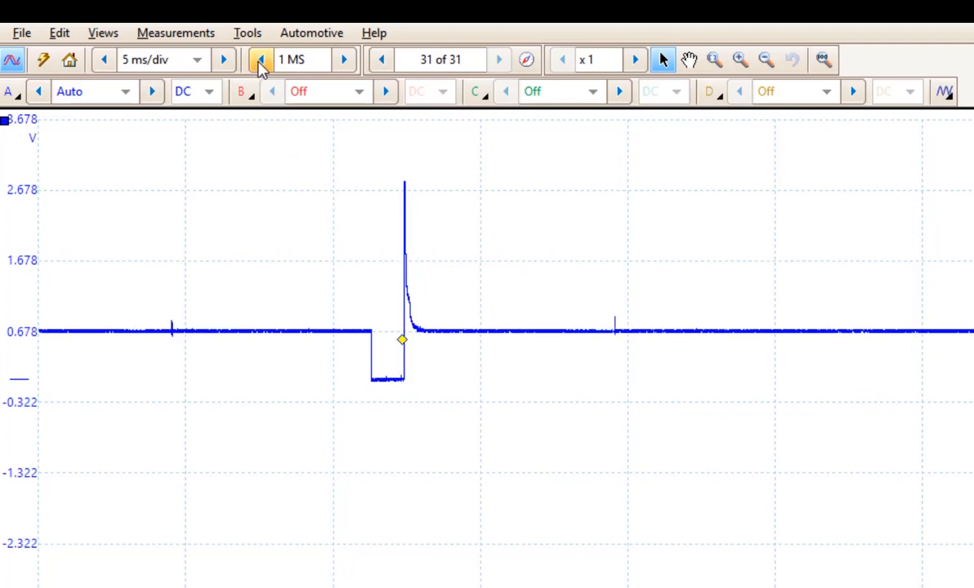
pyautogui.moveTo(293, 59)
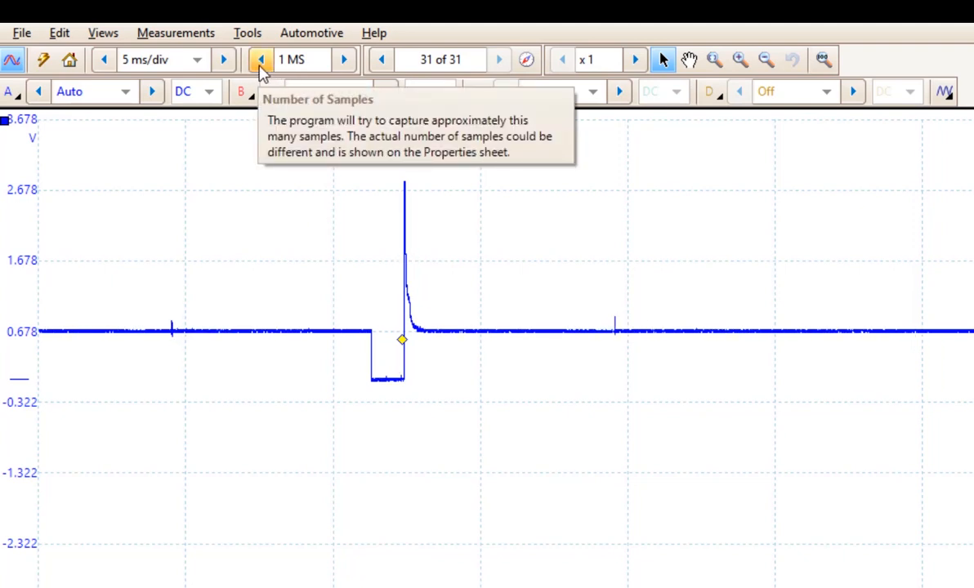
# Lower the Number of Samples from 1 MS down toward 500 S
pyautogui.click(260, 59)
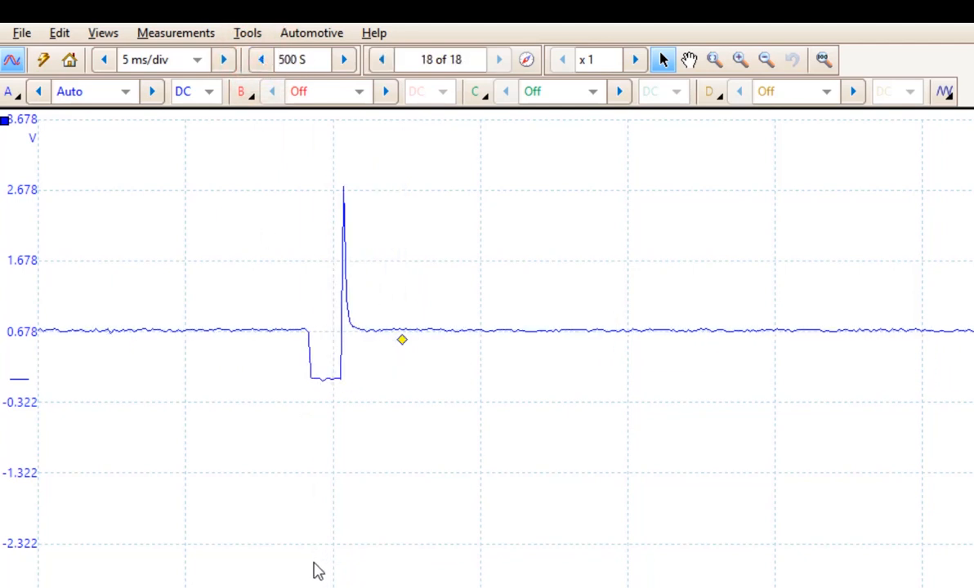
pyautogui.click(500, 59)
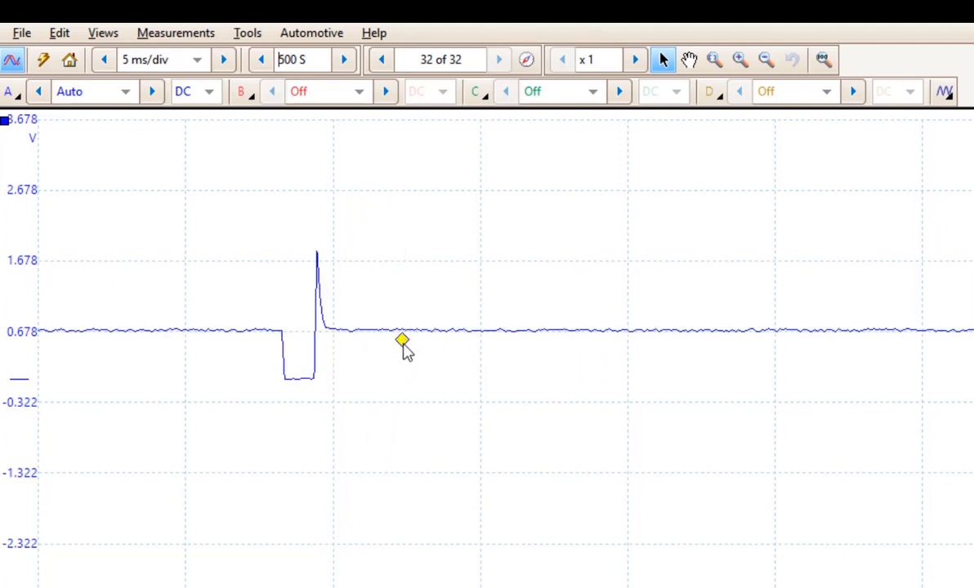
pyautogui.moveTo(395, 369)
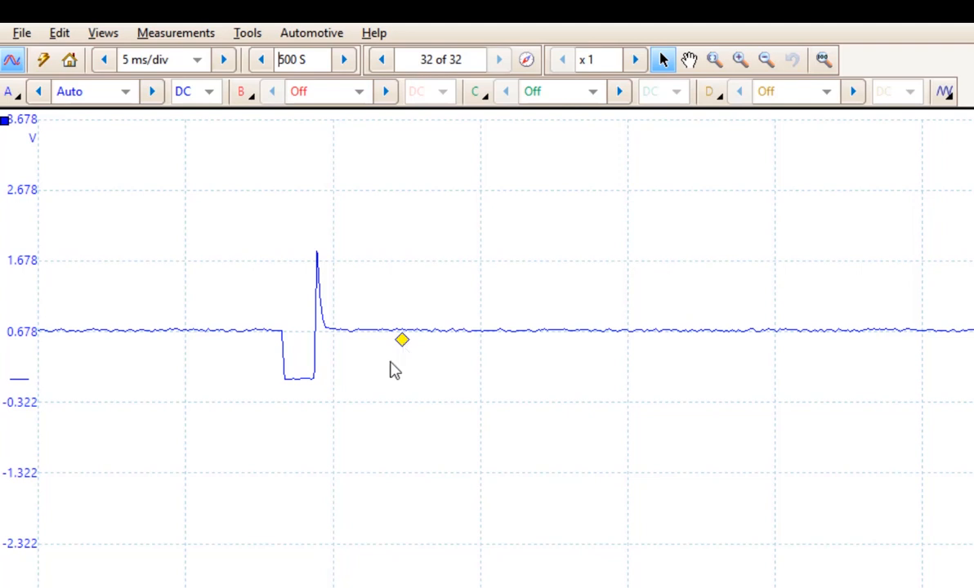
pyautogui.moveTo(360, 126)
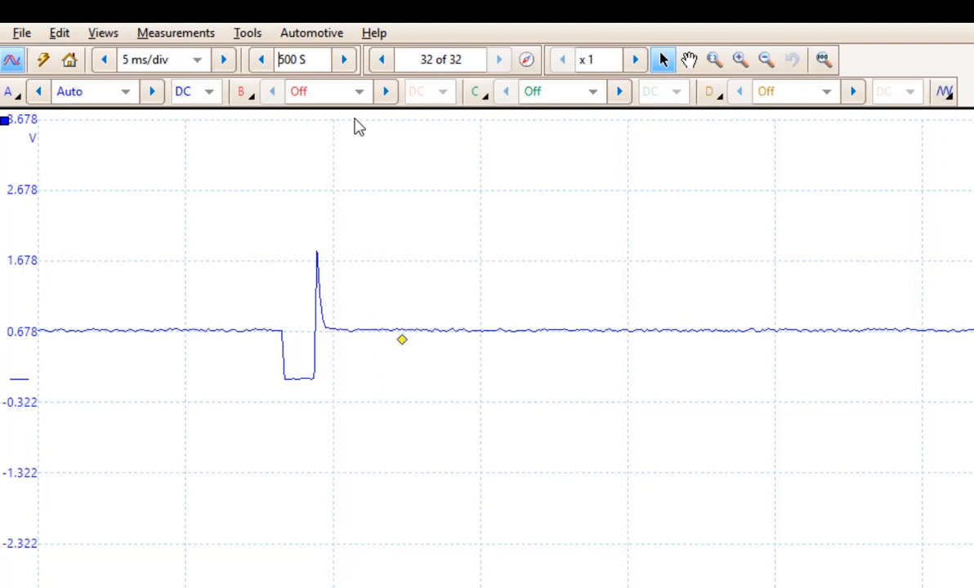
# Step the sample count back up through 1 kS, 2 kS, 5 kS and 7 kS to 10 kS and recapture
pyautogui.click(343, 59)
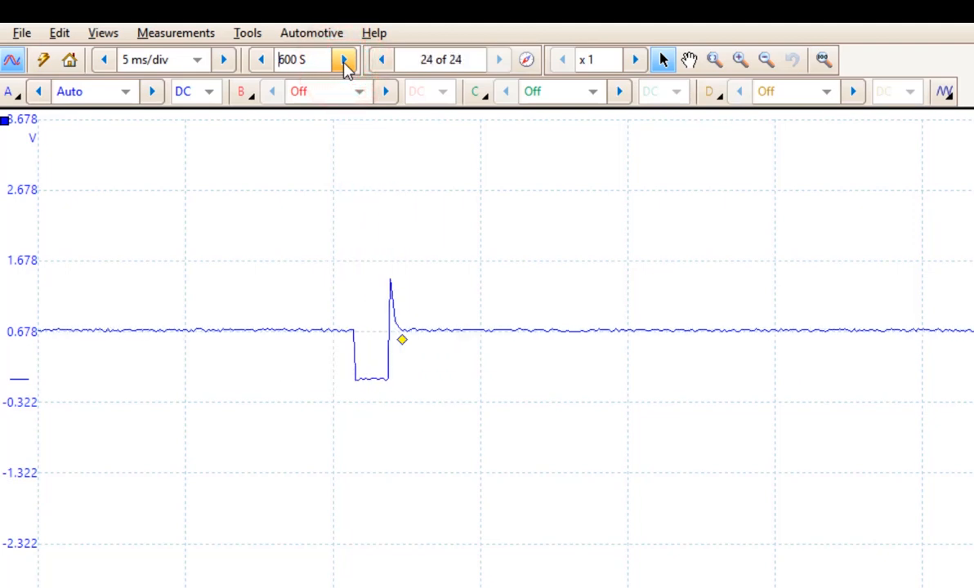
pyautogui.click(343, 59)
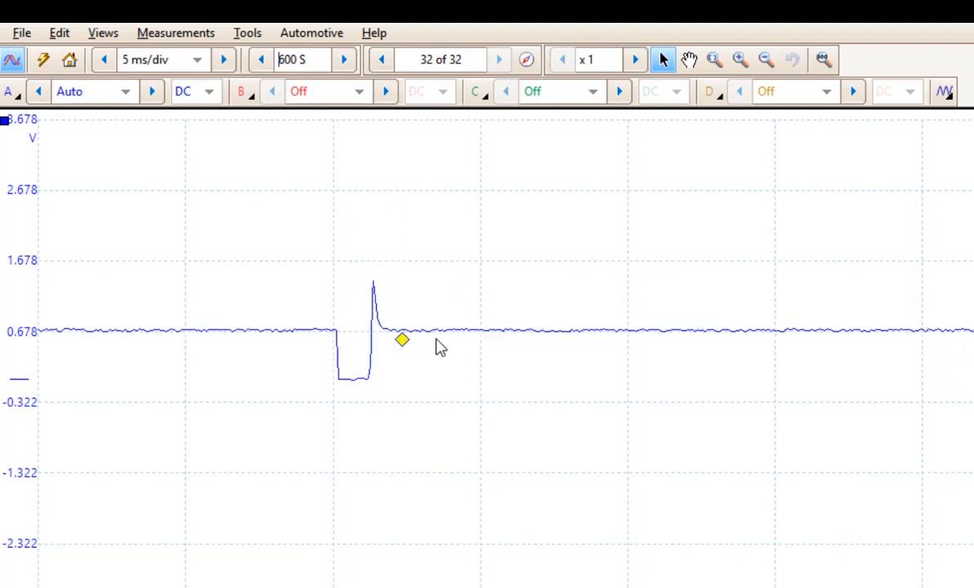
pyautogui.click(343, 59)
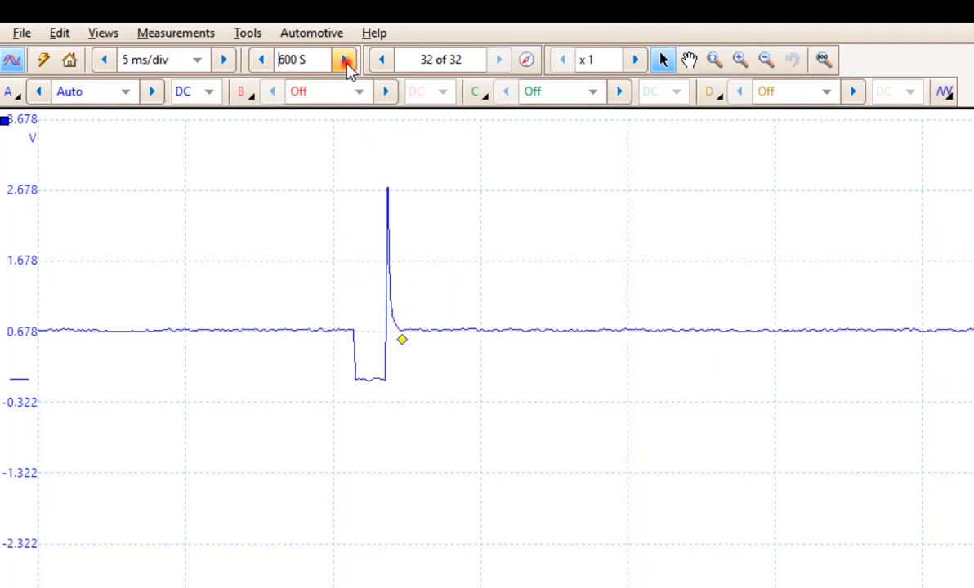
pyautogui.click(344, 59)
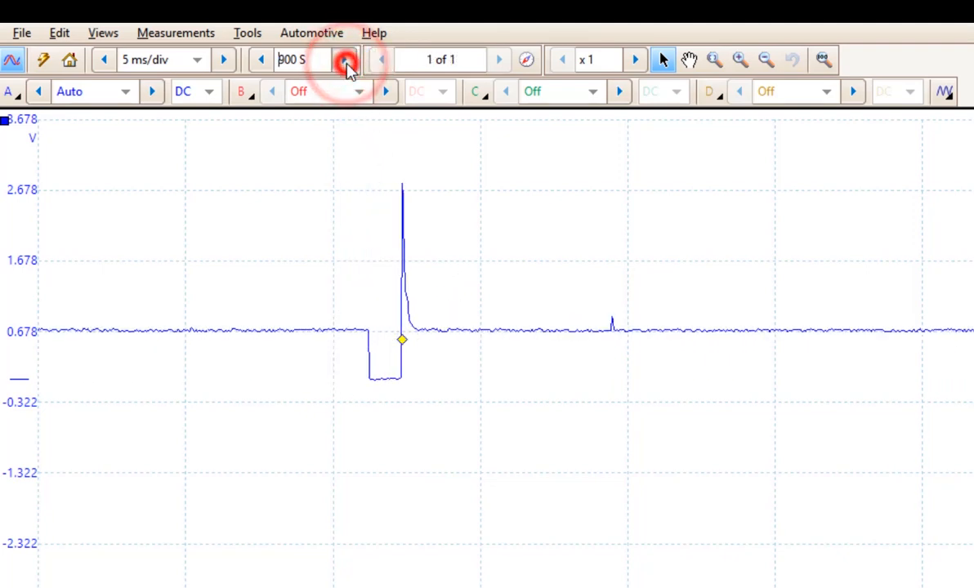
pyautogui.click(343, 59)
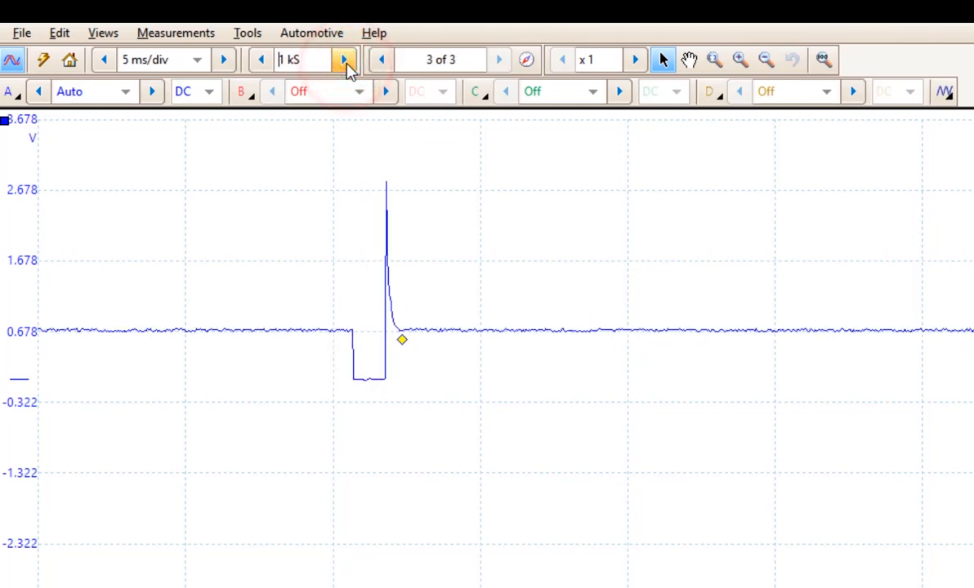
pyautogui.click(343, 59)
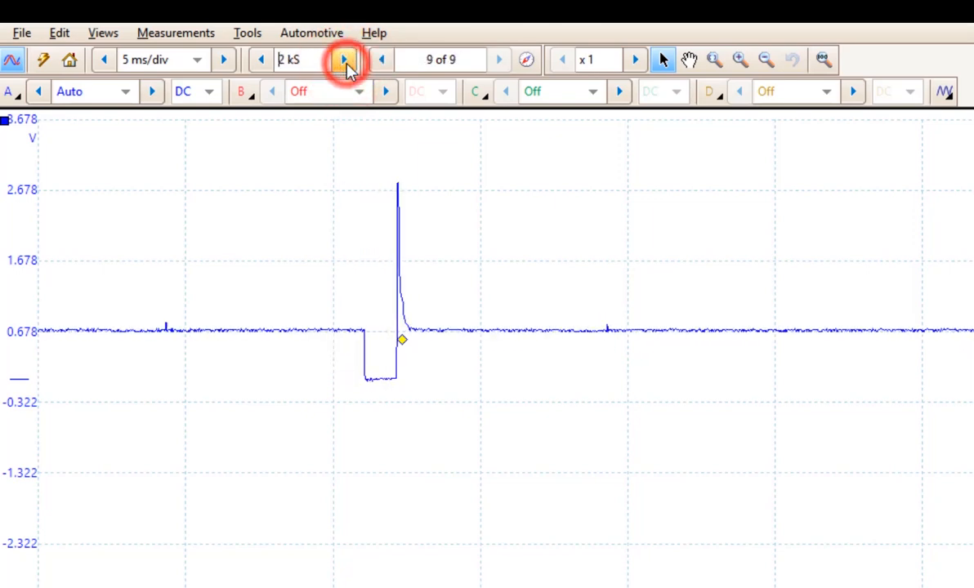
pyautogui.click(343, 59)
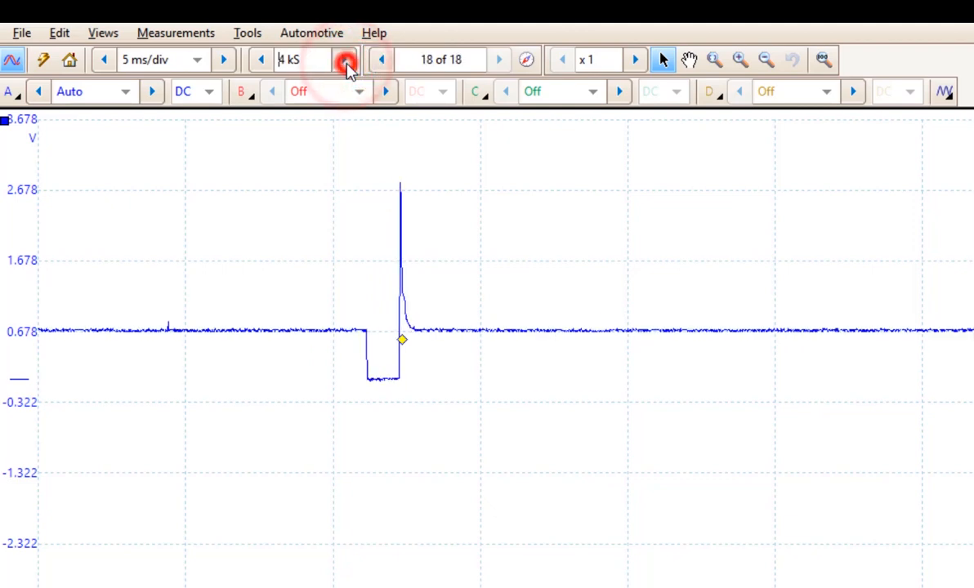
pyautogui.click(343, 59)
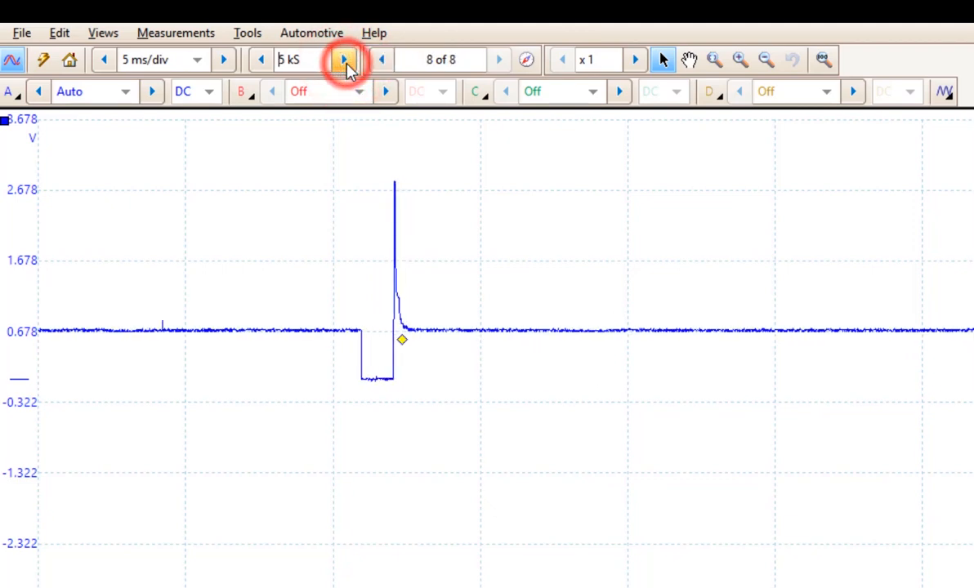
pyautogui.click(343, 59)
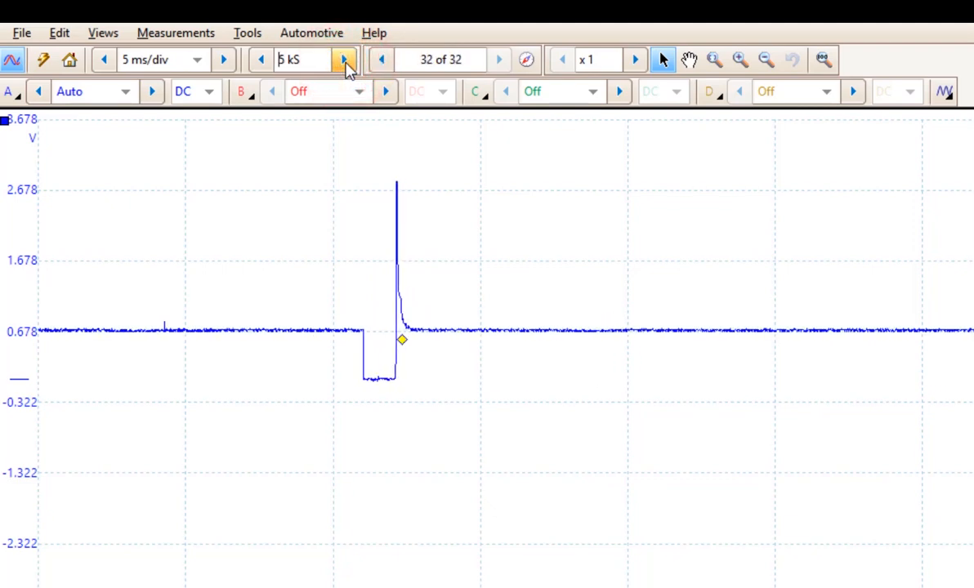
pyautogui.click(343, 59)
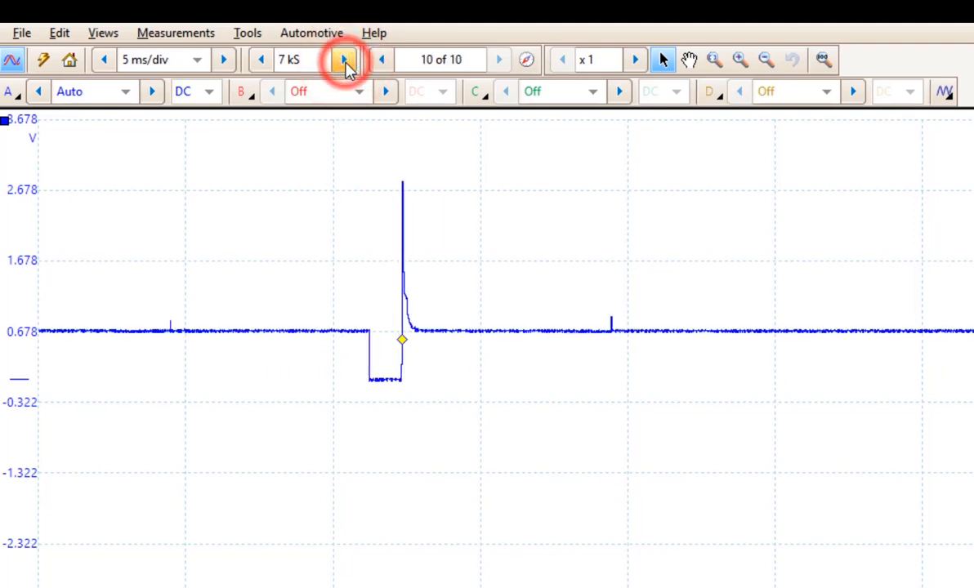
pyautogui.click(343, 59)
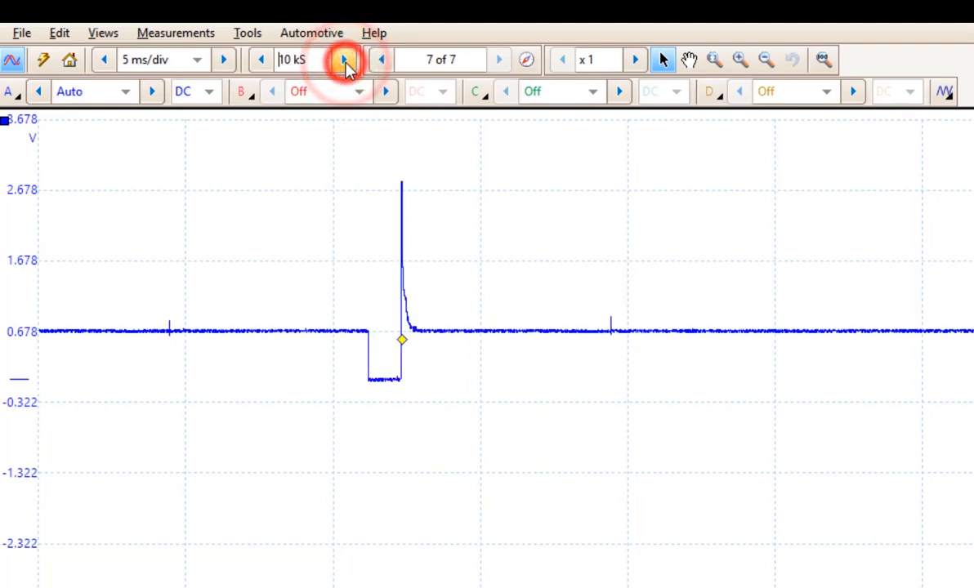
pyautogui.click(343, 59)
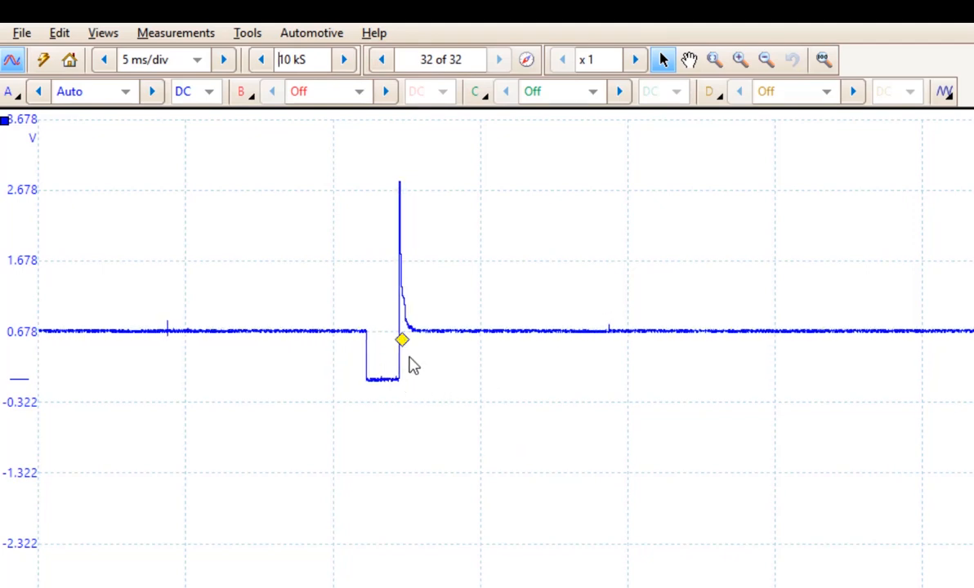
pyautogui.moveTo(395, 225)
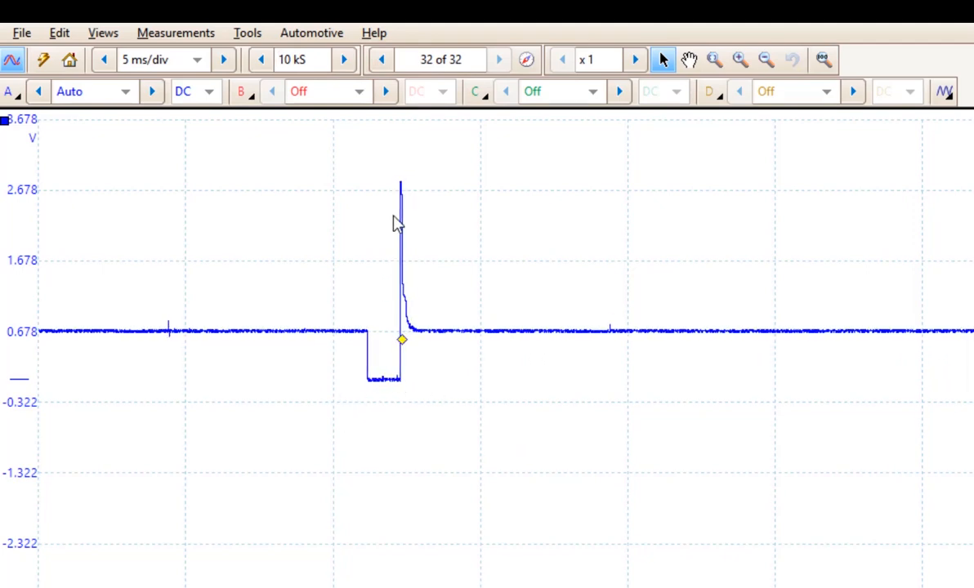
pyautogui.moveTo(477, 269)
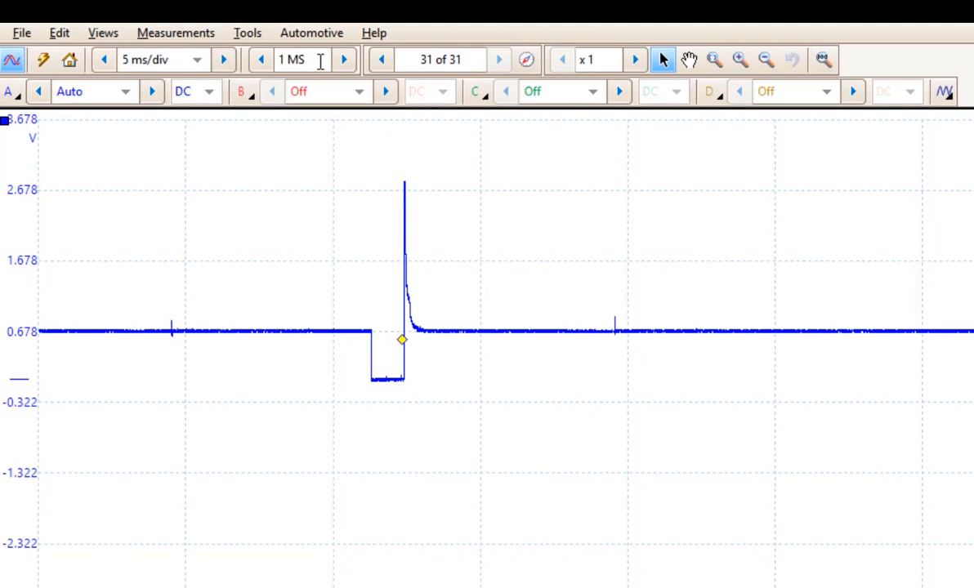
pyautogui.moveTo(350, 265)
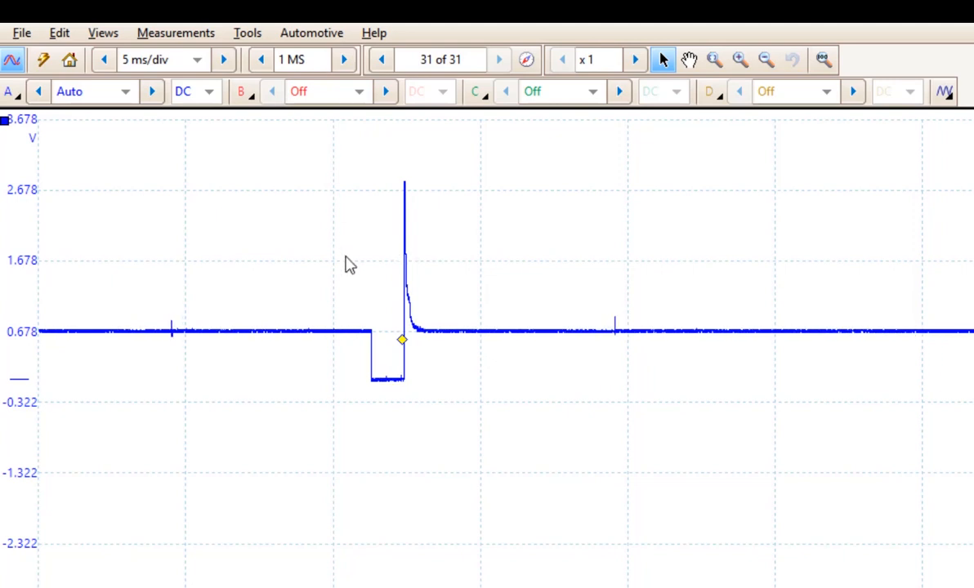
pyautogui.moveTo(320, 80)
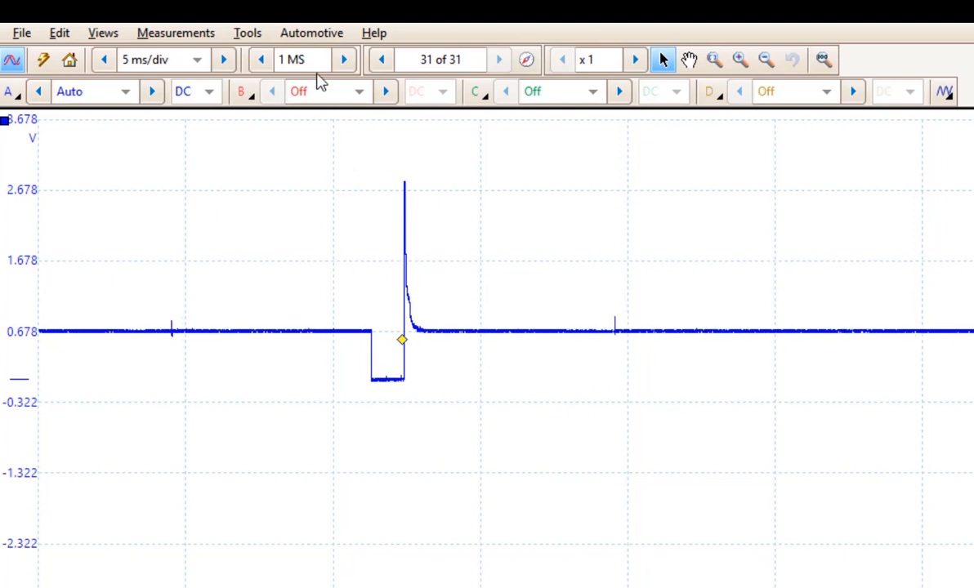
pyautogui.moveTo(188, 65)
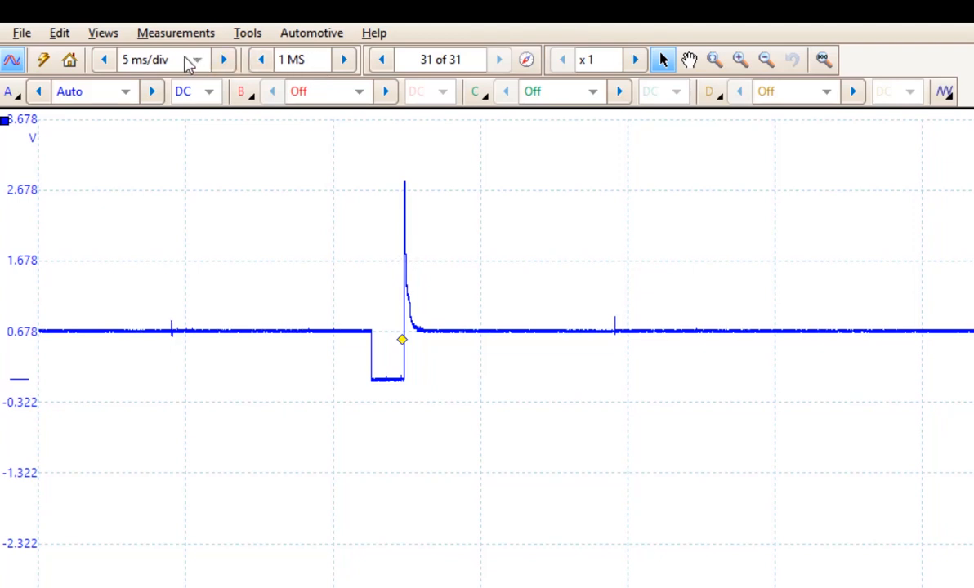
pyautogui.moveTo(155, 59)
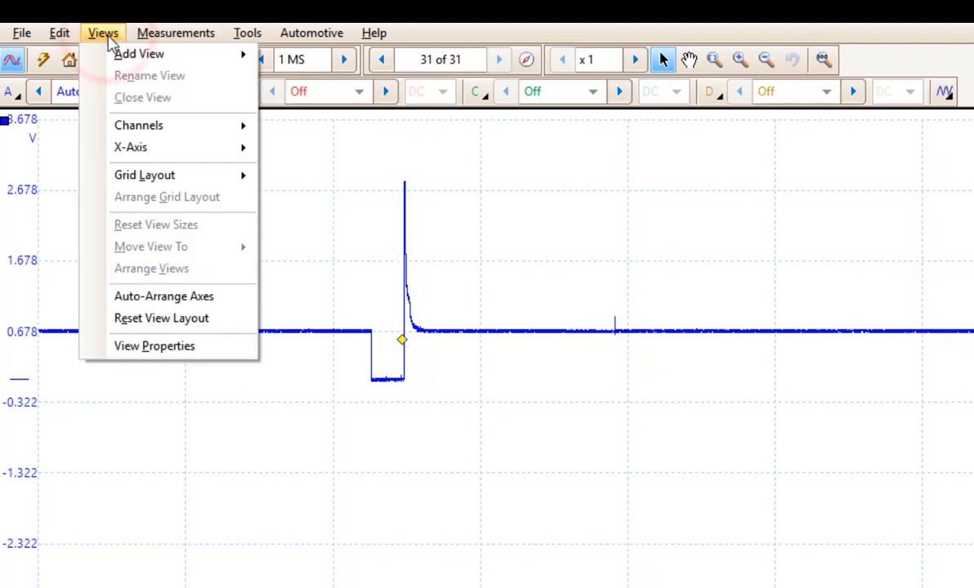
pyautogui.moveTo(166, 346)
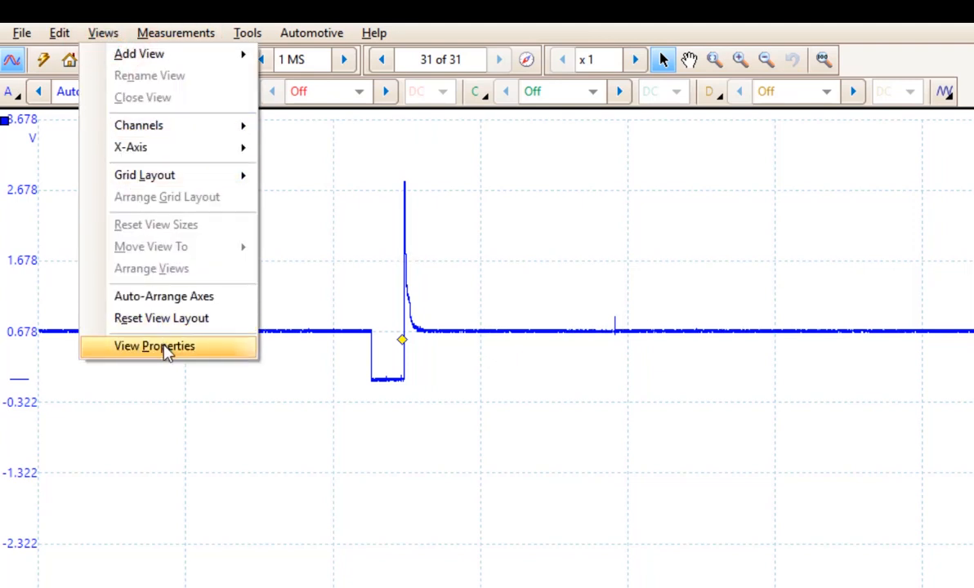
# Show View Properties: 50 ns sample interval, 20 MS/s, 1,000,000 samples
pyautogui.click(154, 347)
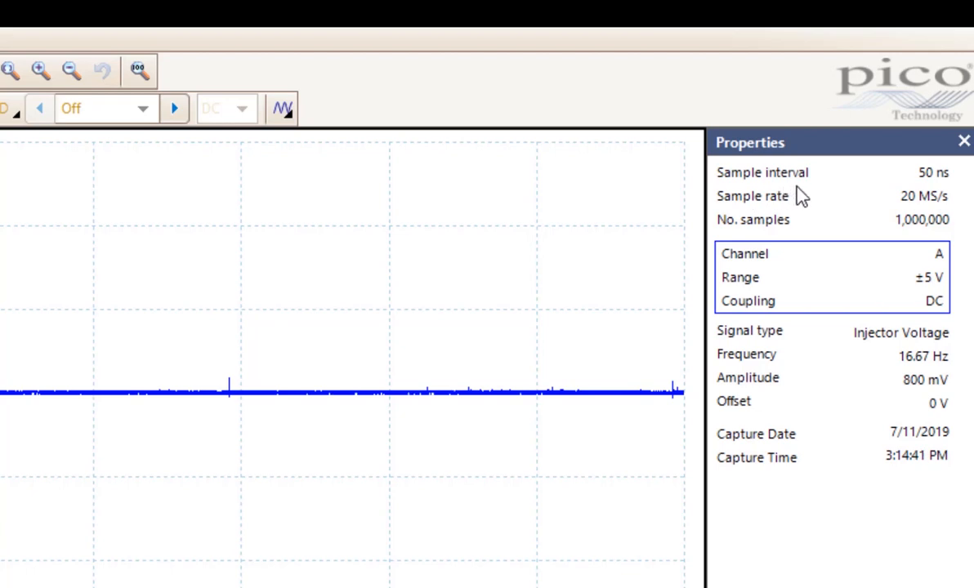
pyautogui.moveTo(846, 196)
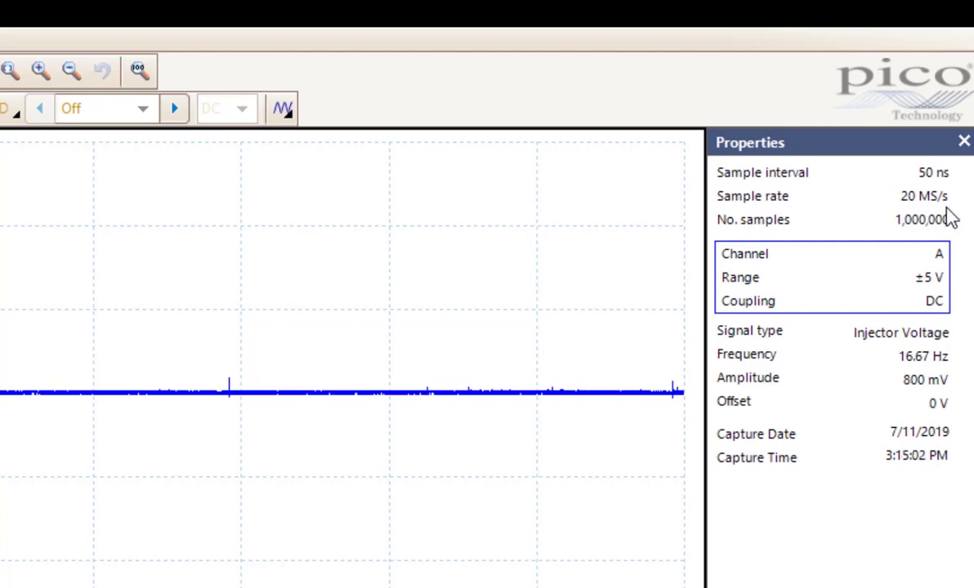
pyautogui.moveTo(907, 244)
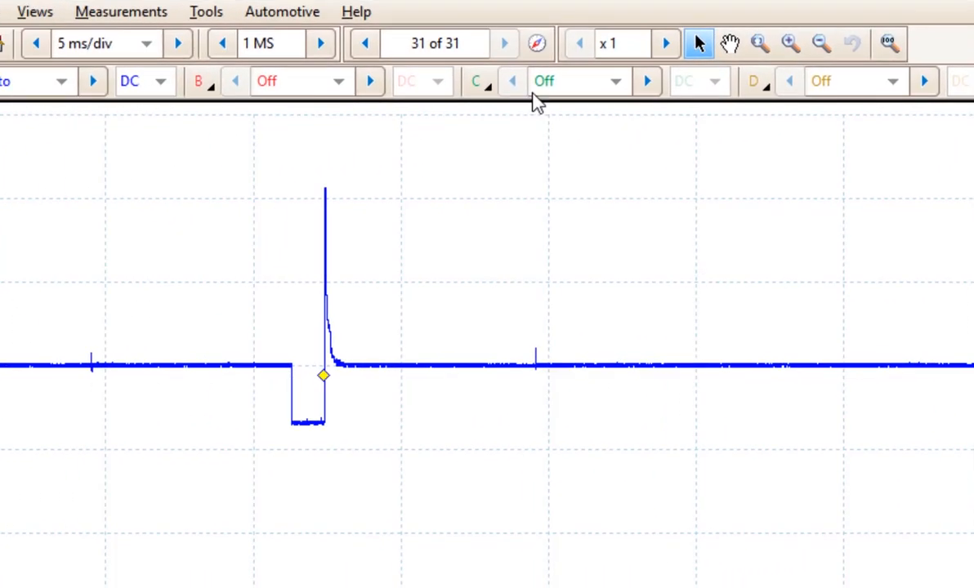
pyautogui.moveTo(442, 51)
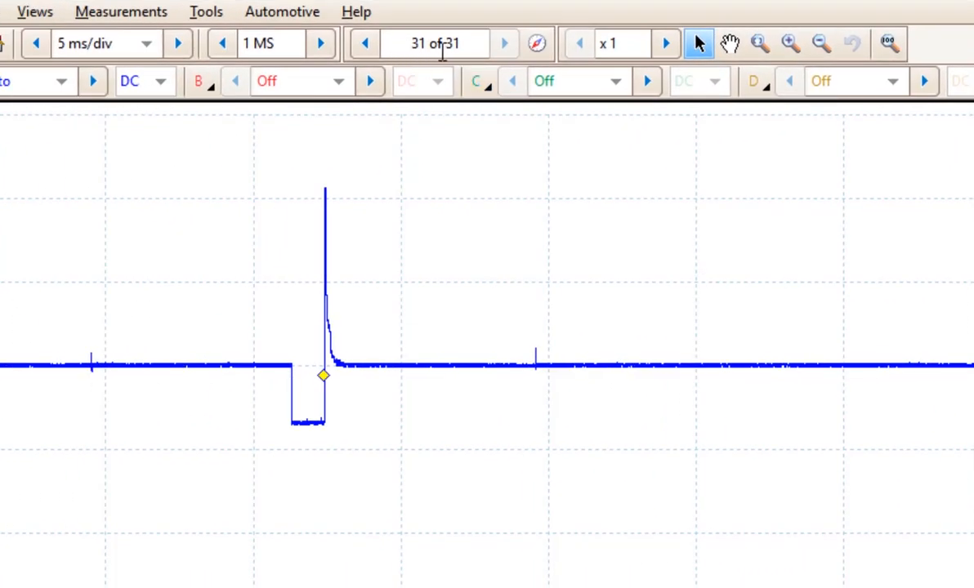
pyautogui.moveTo(320, 44)
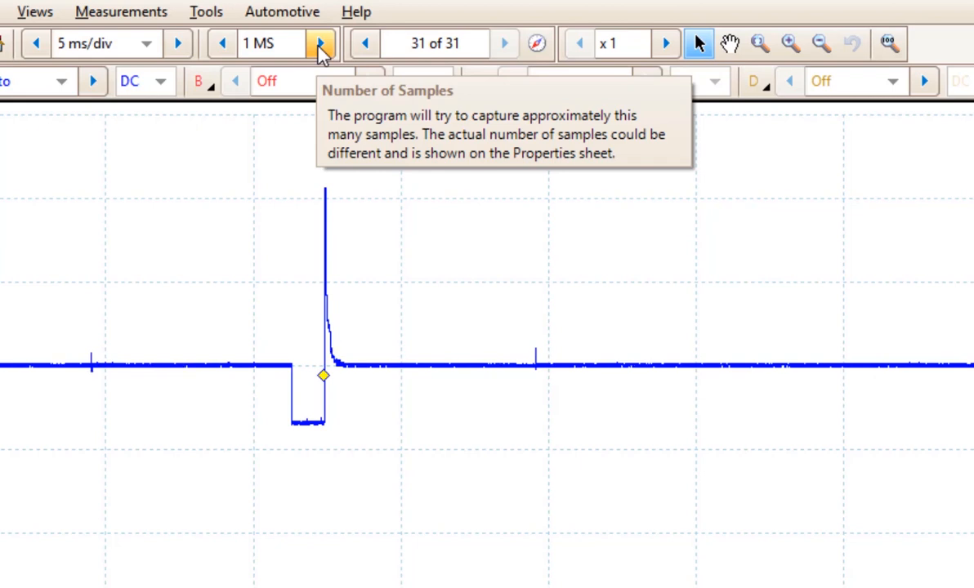
# Double the Number of Samples from 1 MS to 2 MS and recapture the injector waveform
pyautogui.click(321, 42)
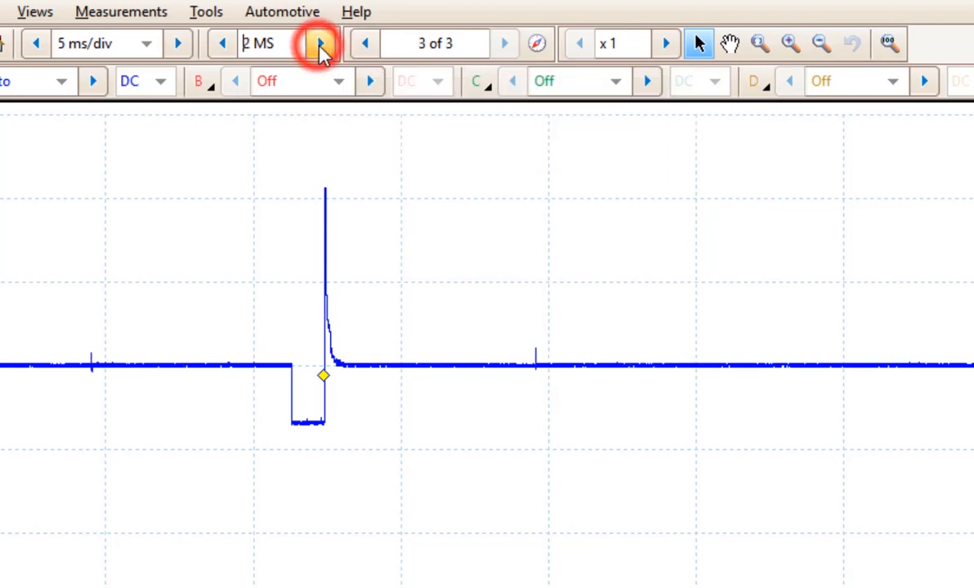
pyautogui.click(320, 42)
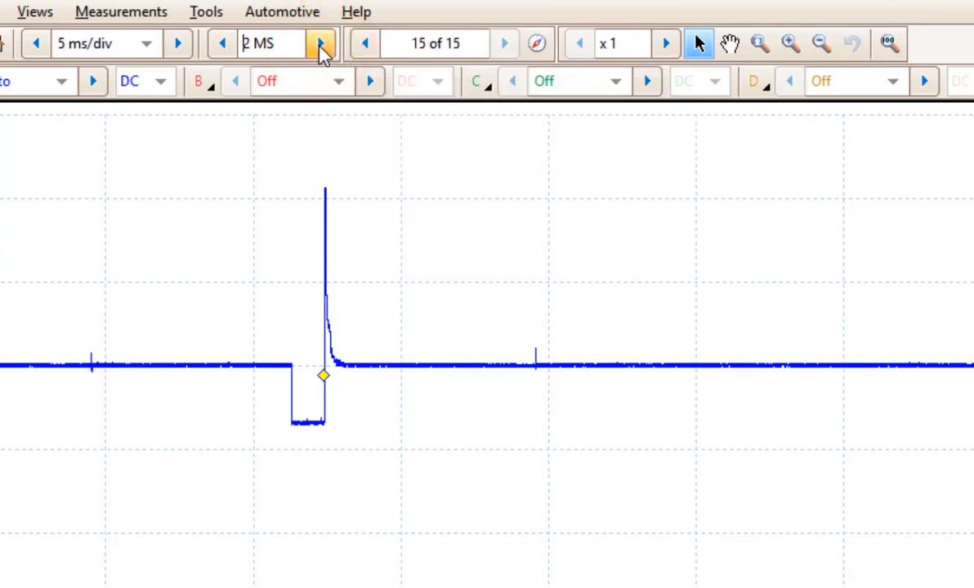
pyautogui.moveTo(274, 66)
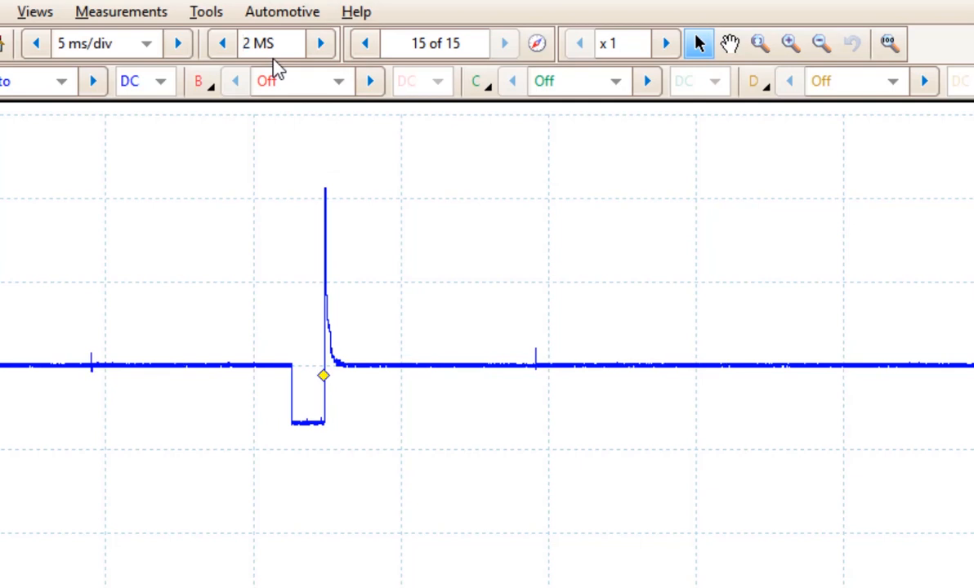
pyautogui.moveTo(448, 65)
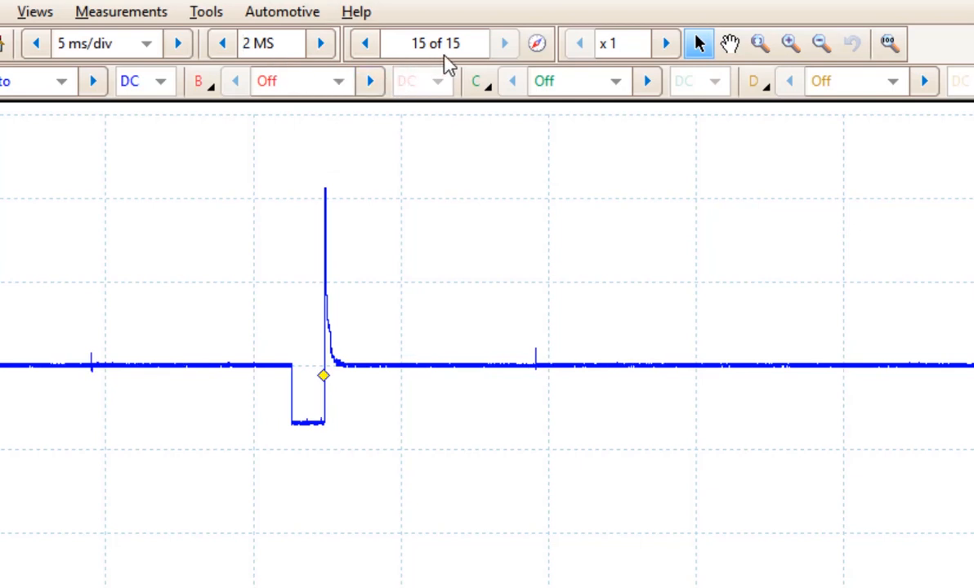
pyautogui.moveTo(435, 42)
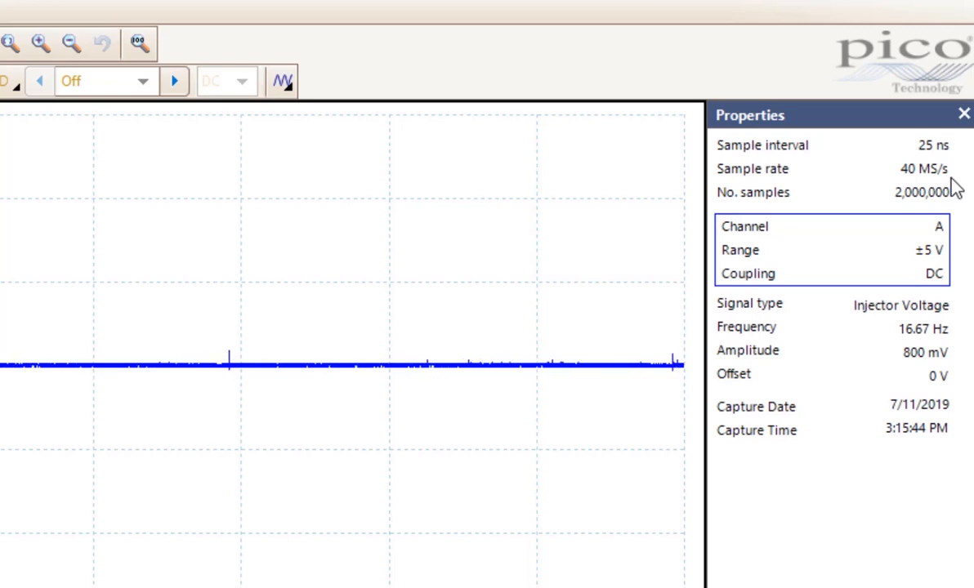
pyautogui.moveTo(932, 211)
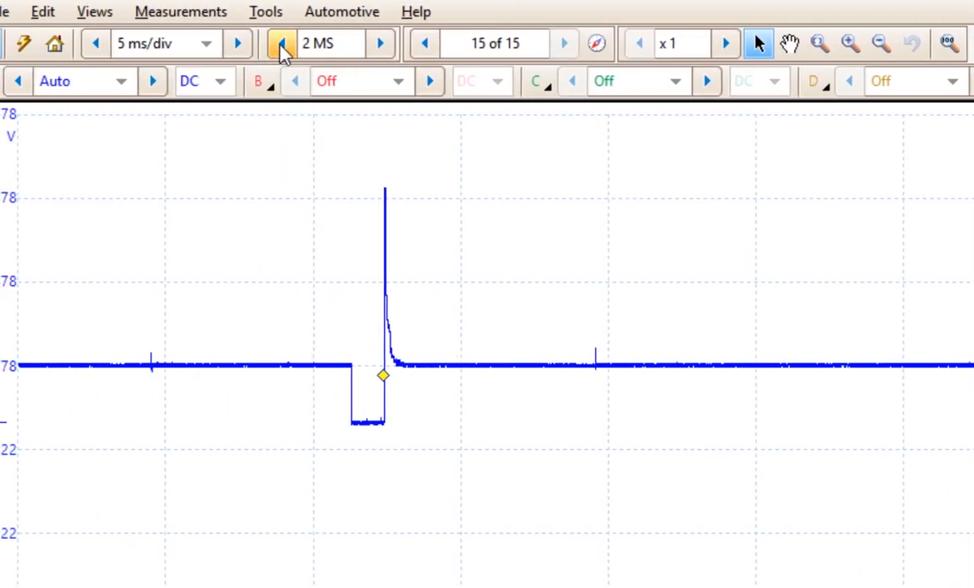
# Bring the Number of Samples back down to 1 MS
pyautogui.click(284, 42)
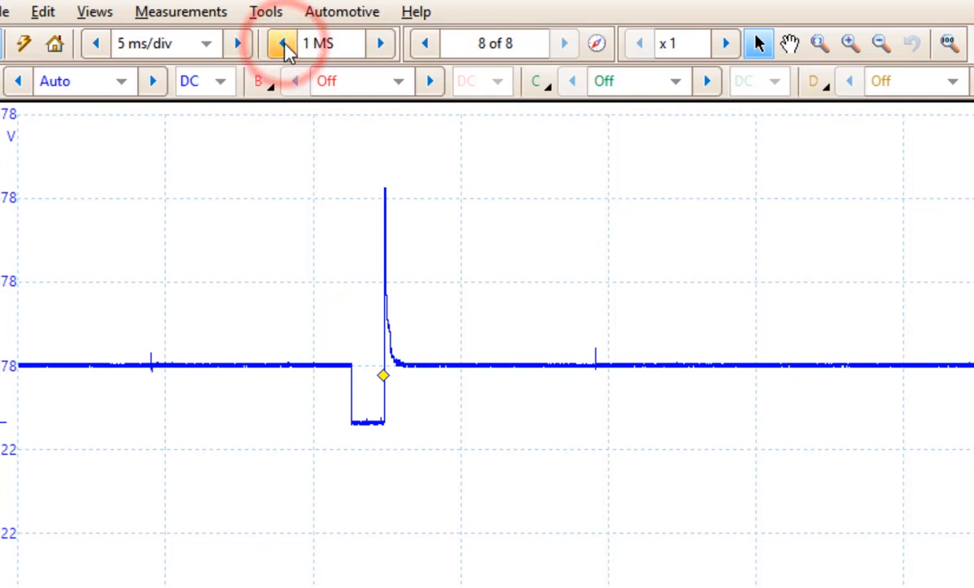
pyautogui.click(281, 42)
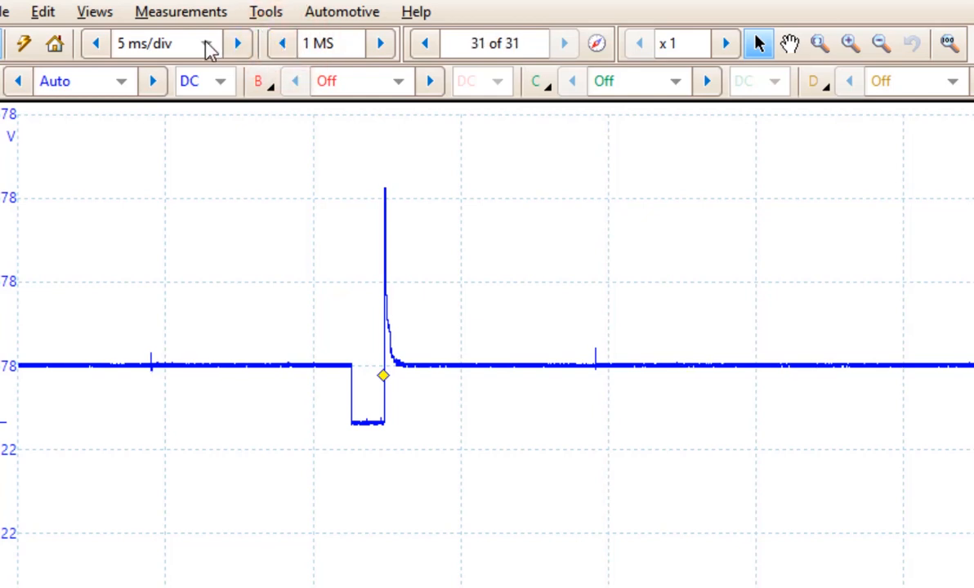
# Set the timebase to 500 µs/div, giving 400,000 samples at 80 MS/s
pyautogui.click(155, 43)
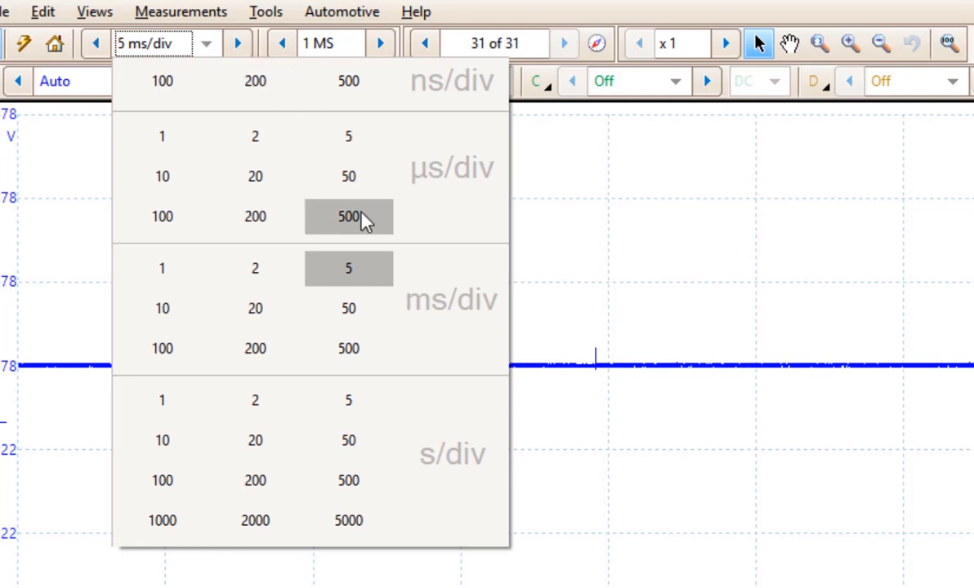
pyautogui.moveTo(362, 227)
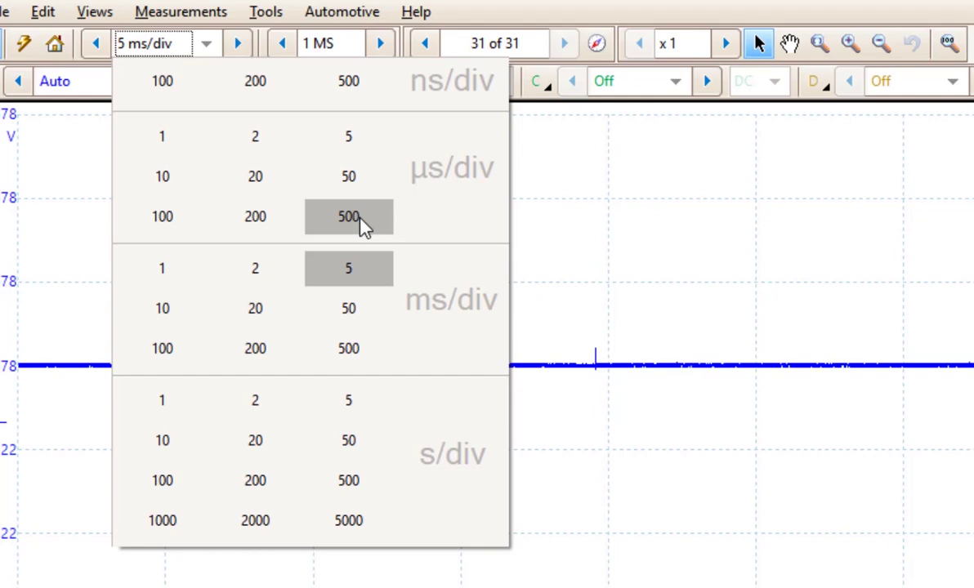
pyautogui.click(350, 217)
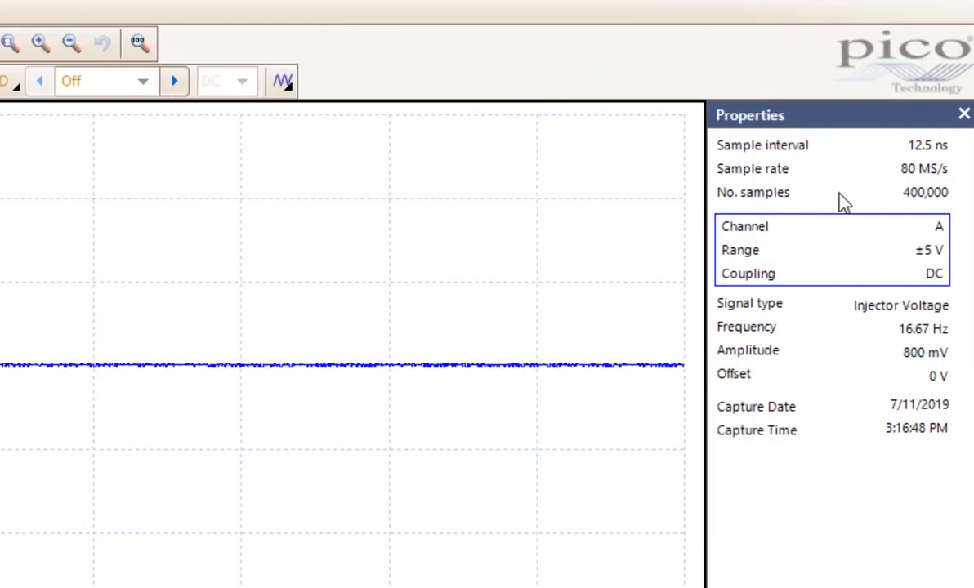
pyautogui.moveTo(931, 171)
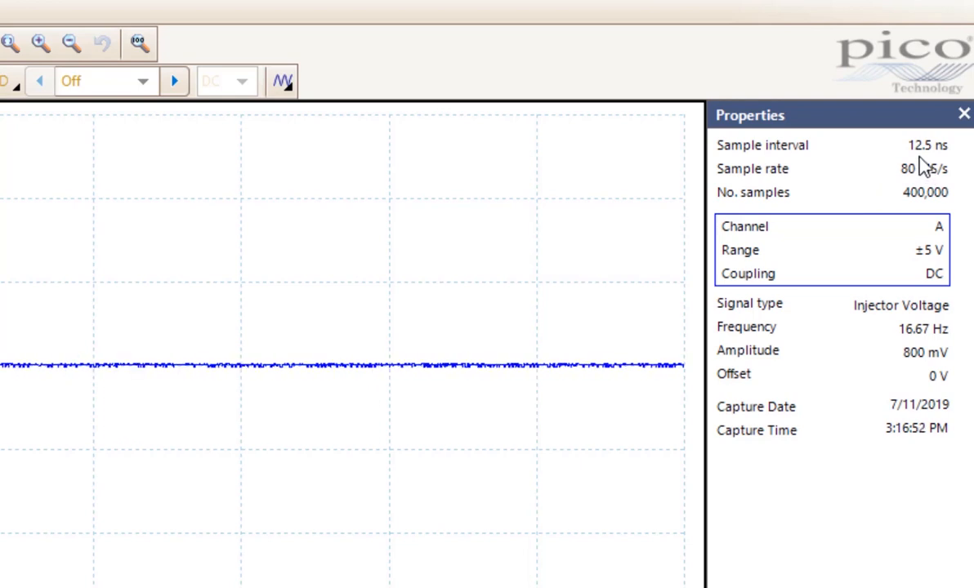
pyautogui.moveTo(944, 164)
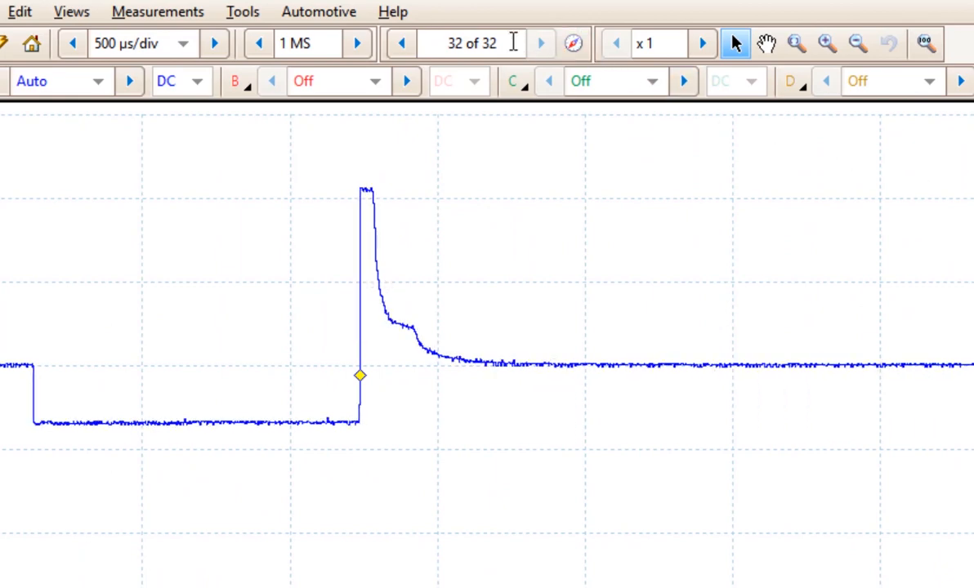
pyautogui.moveTo(503, 62)
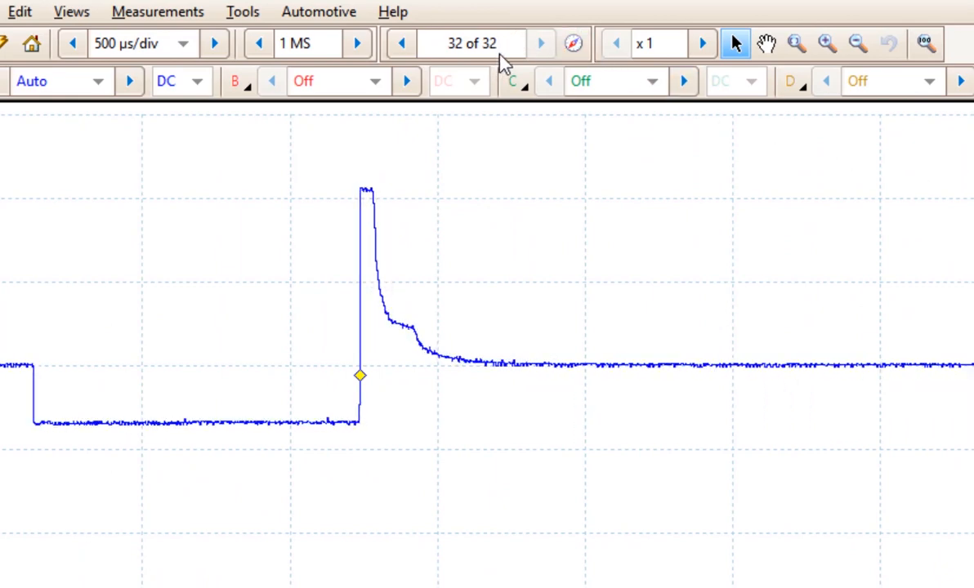
pyautogui.moveTo(472, 43)
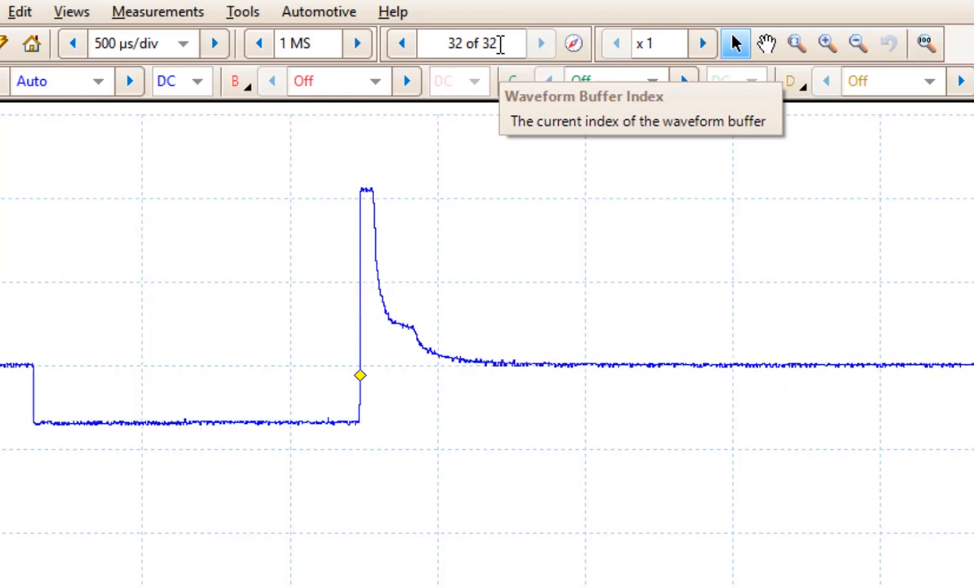
pyautogui.moveTo(147, 43)
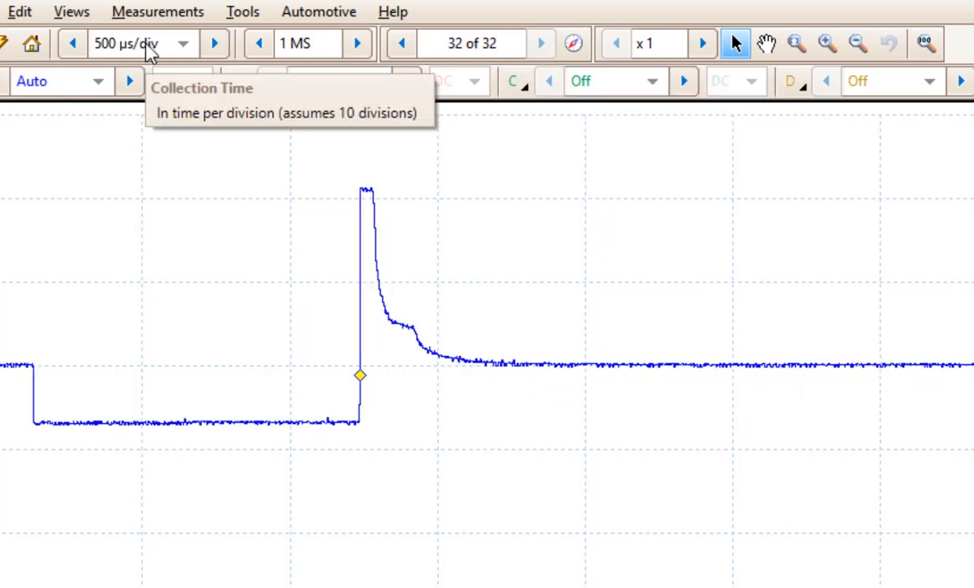
pyautogui.moveTo(337, 255)
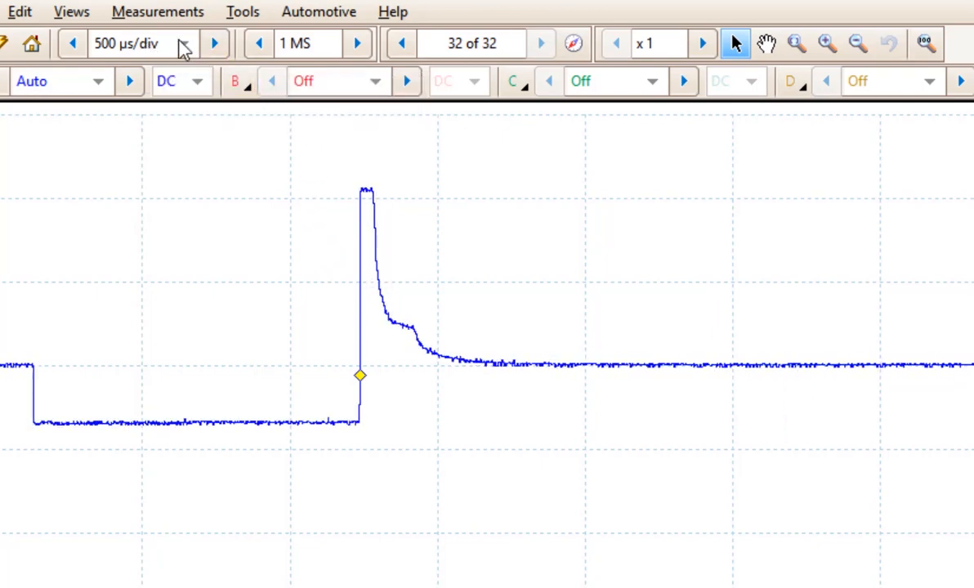
# Set the timebase to 100 ms/div to capture a train of repeated injector pulses
pyautogui.click(183, 42)
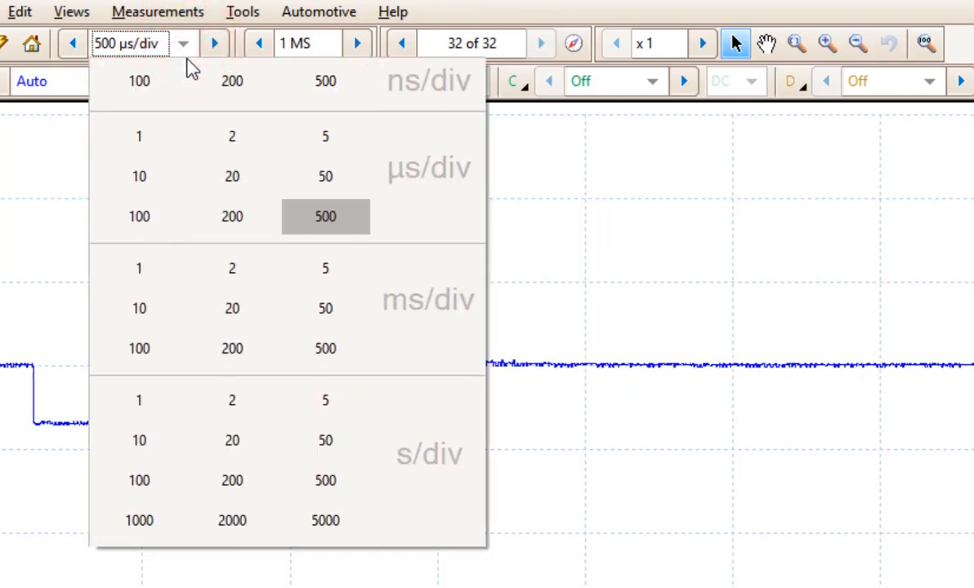
pyautogui.moveTo(139, 348)
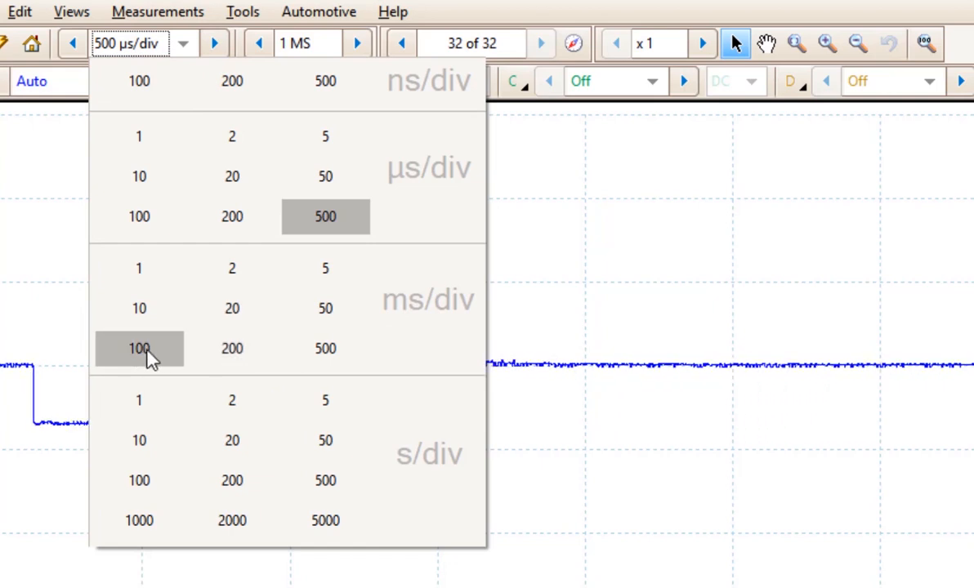
pyautogui.click(139, 348)
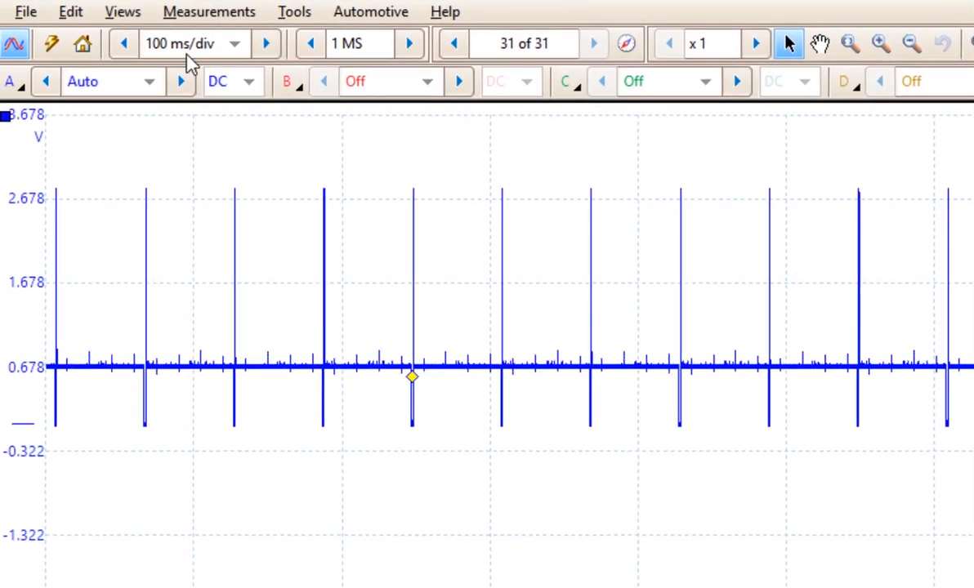
pyautogui.moveTo(359, 42)
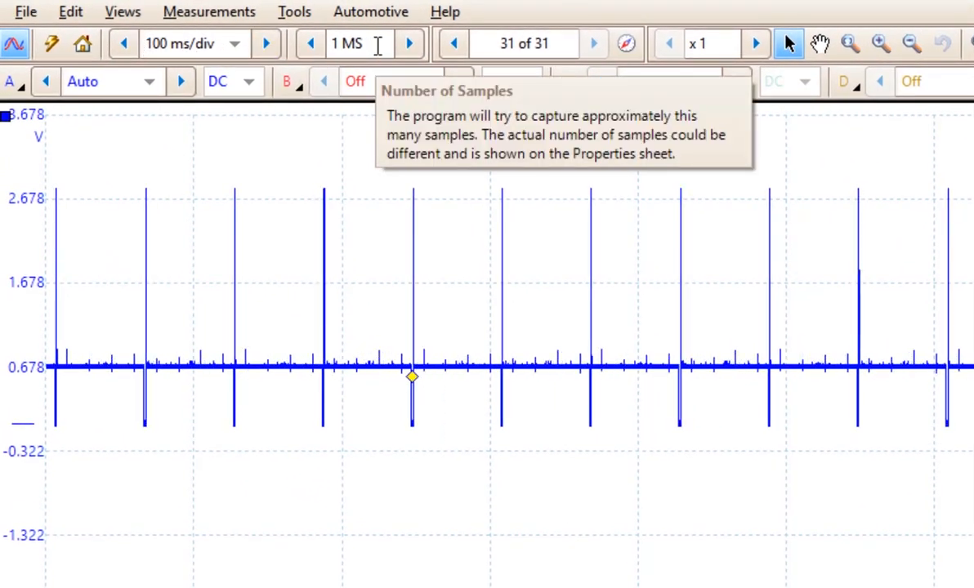
pyautogui.moveTo(235, 56)
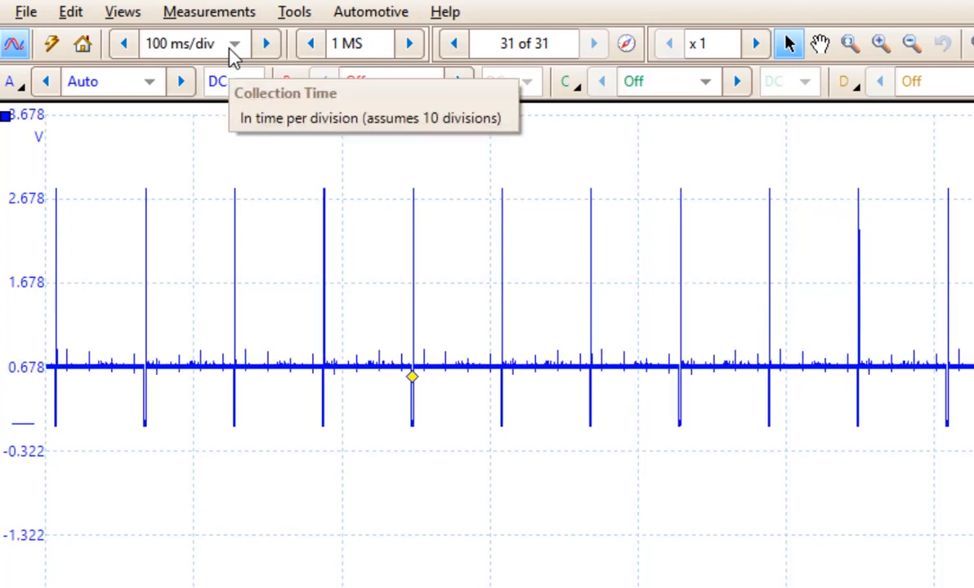
pyautogui.moveTo(881, 495)
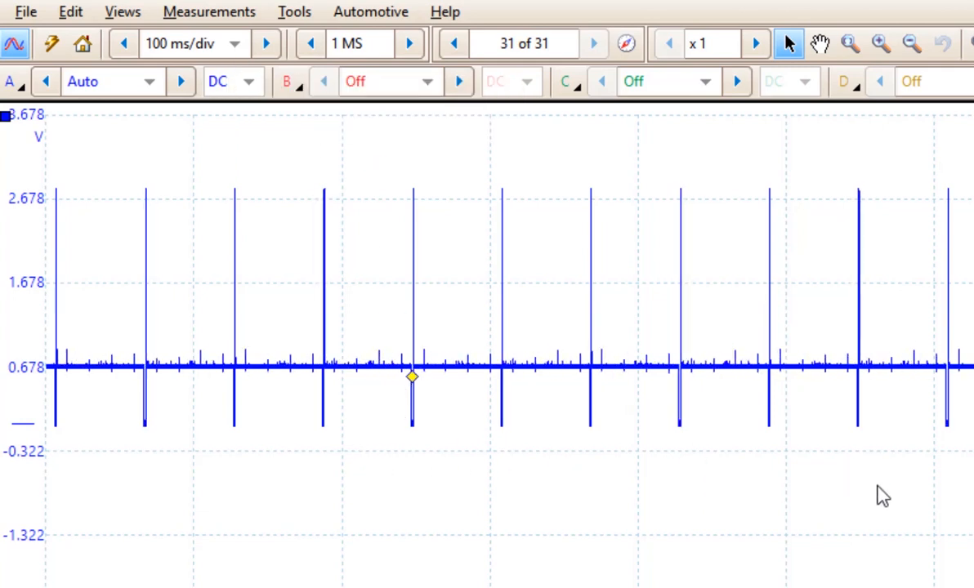
pyautogui.moveTo(900, 503)
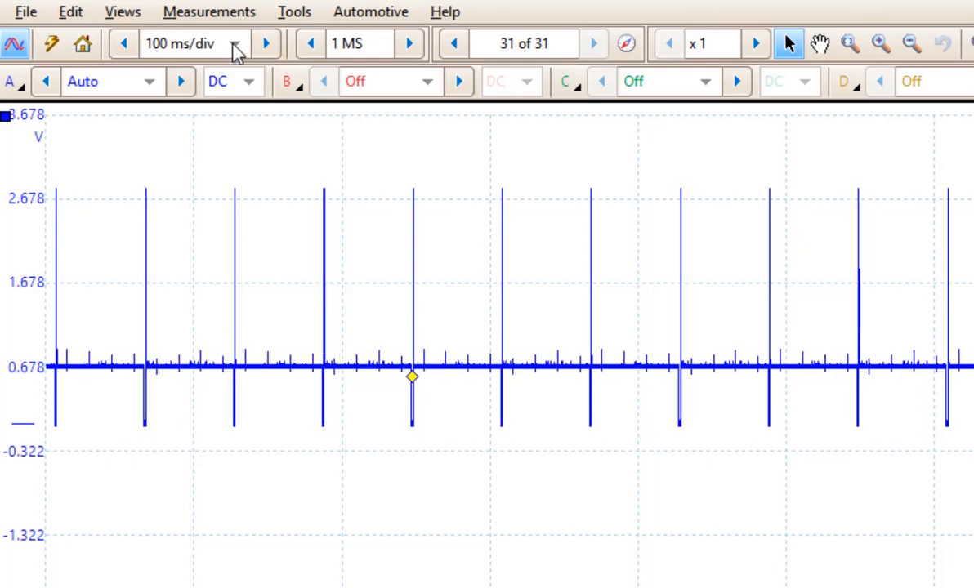
# Set the timebase to 1 ms/div to capture a single injector event
pyautogui.click(235, 42)
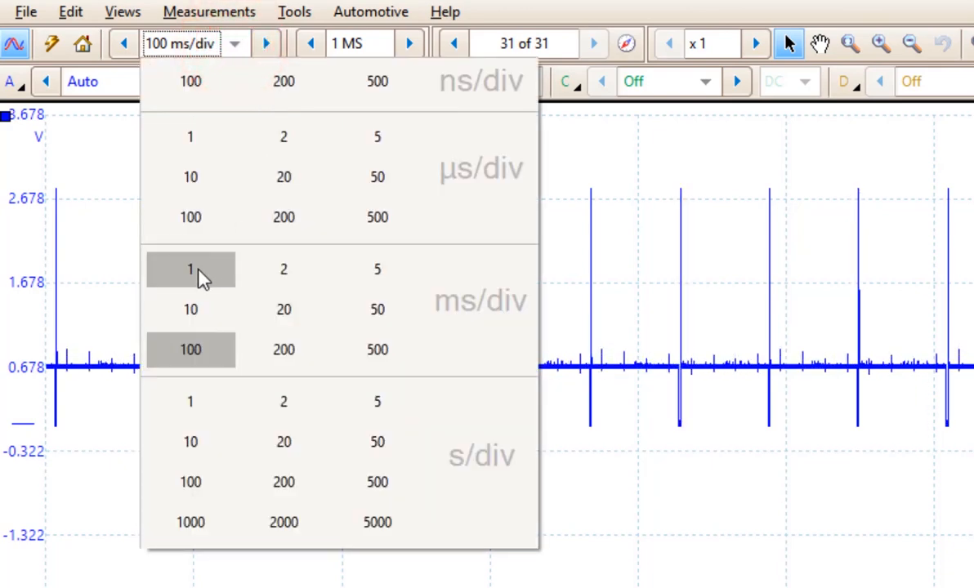
pyautogui.click(190, 268)
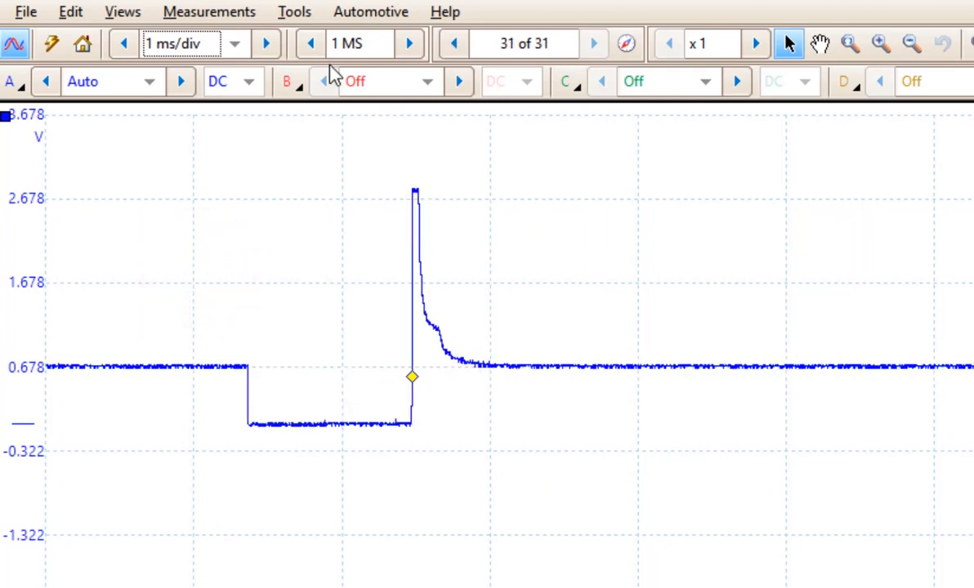
# Step the sample count down and back up, ending at 100 kS via 500 kS
pyautogui.click(310, 43)
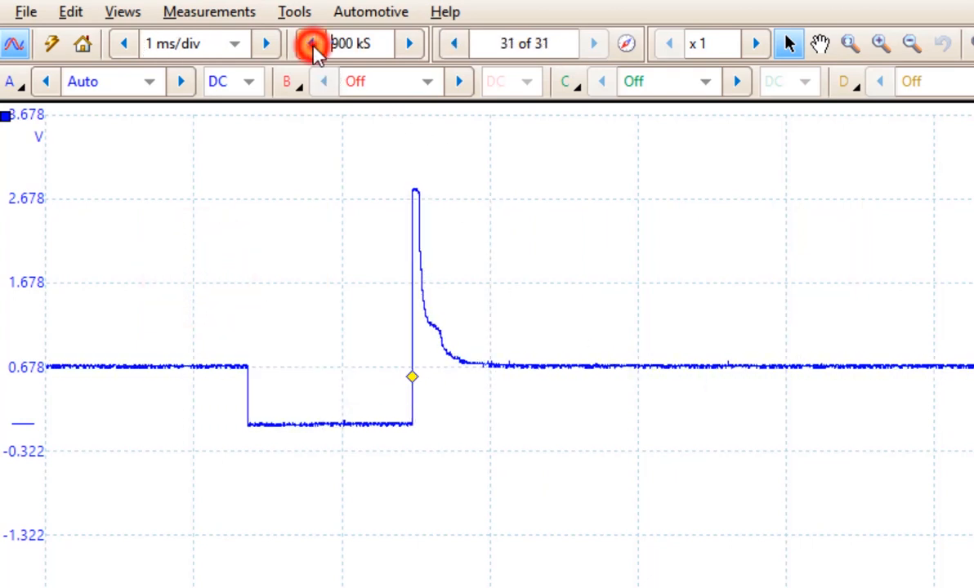
pyautogui.click(312, 43)
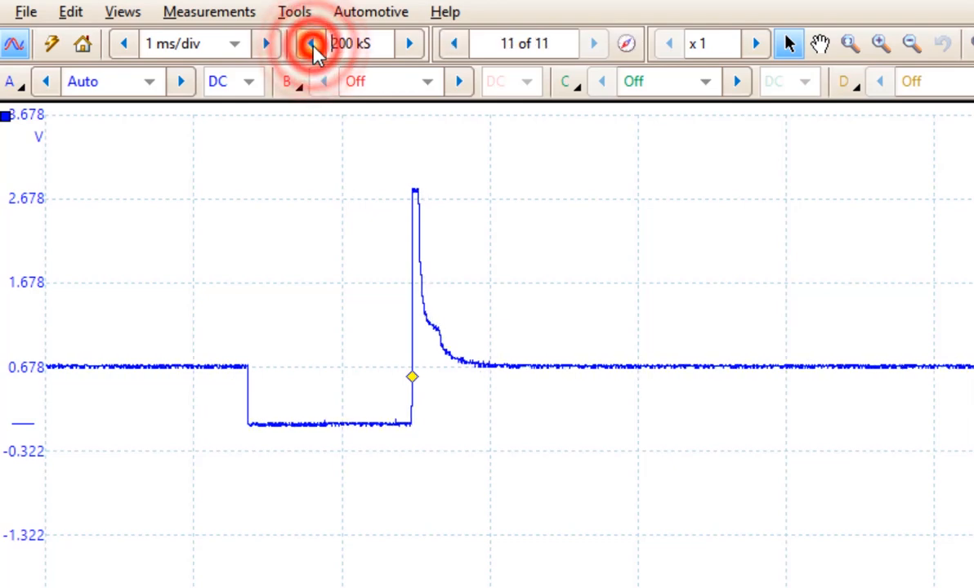
pyautogui.click(310, 42)
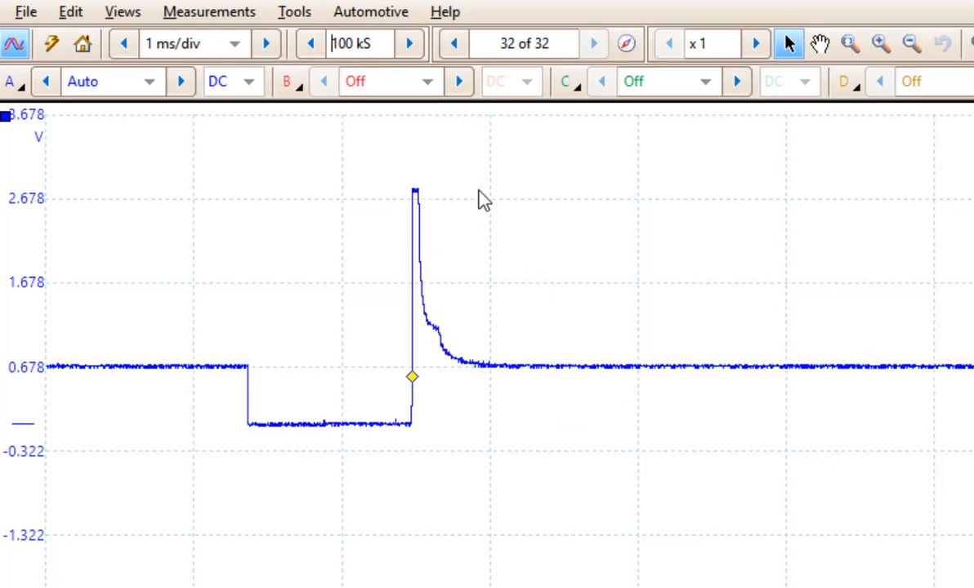
pyautogui.click(409, 42)
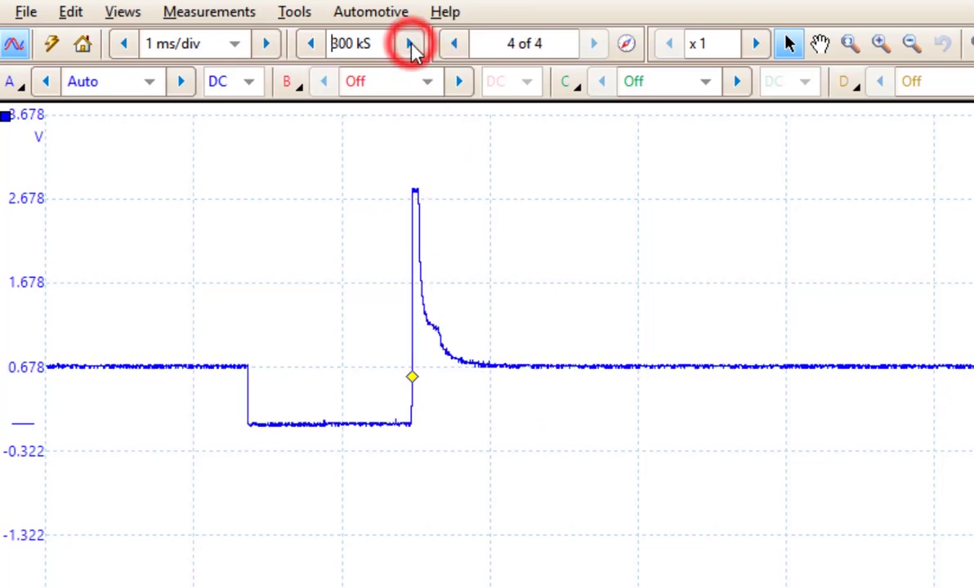
pyautogui.click(415, 42)
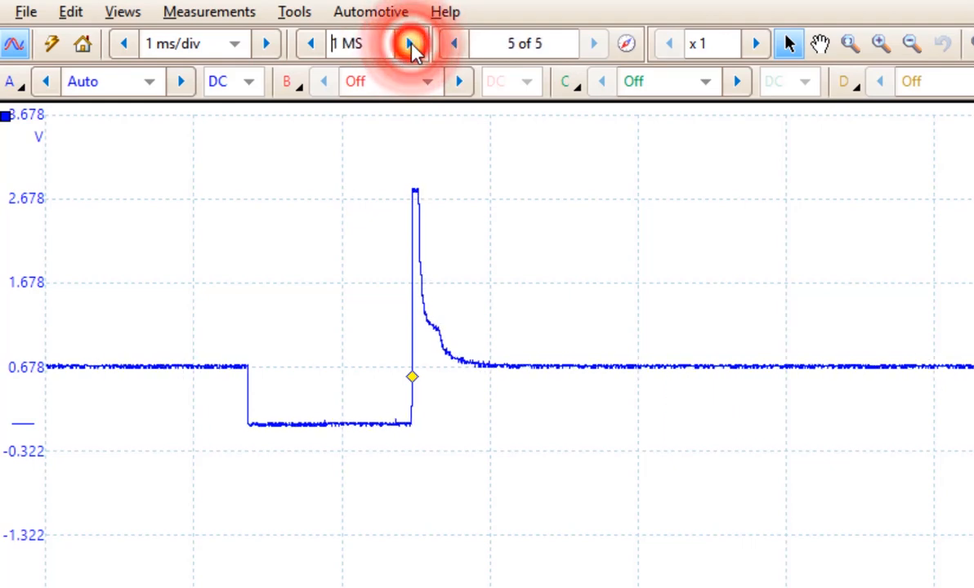
pyautogui.click(412, 42)
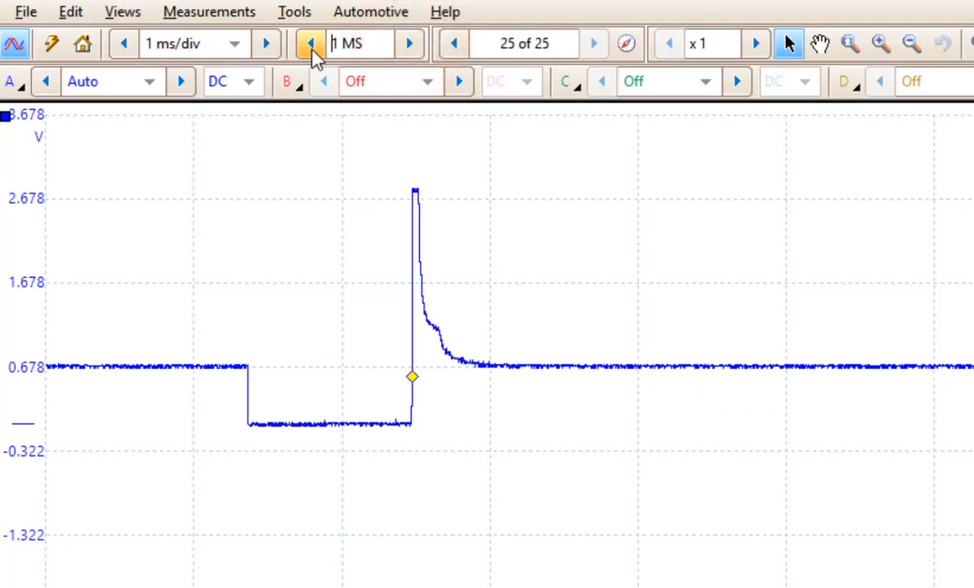
pyautogui.click(311, 44)
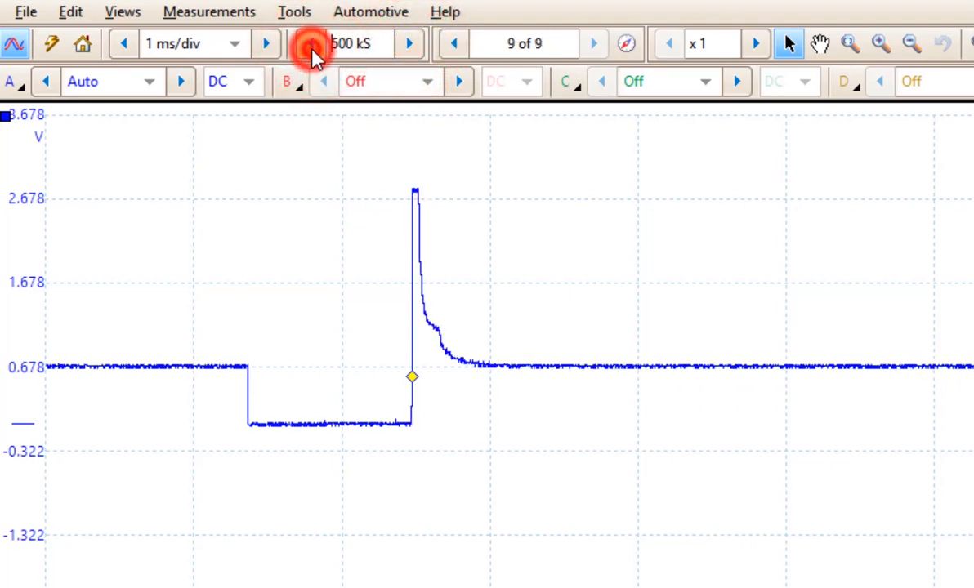
pyautogui.click(314, 44)
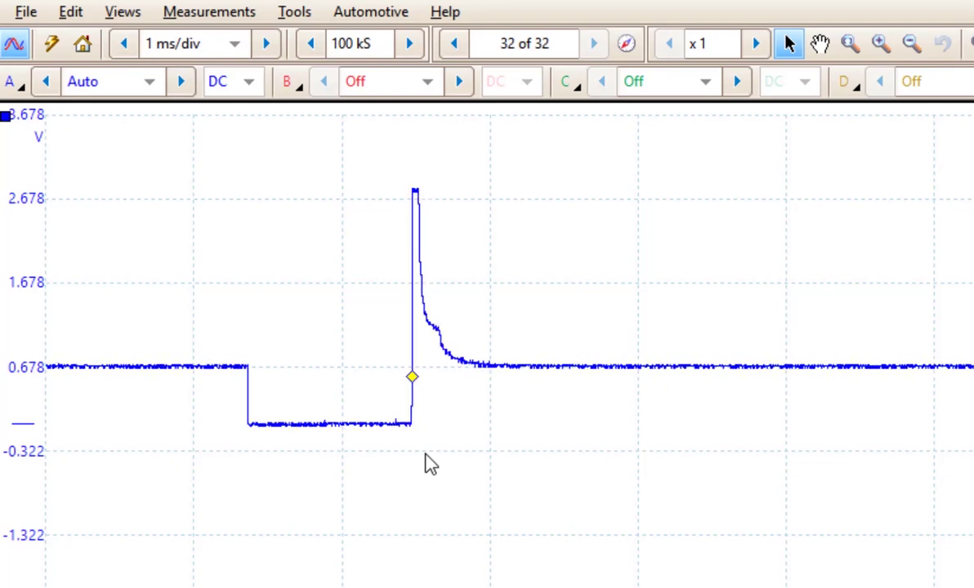
pyautogui.moveTo(412, 477)
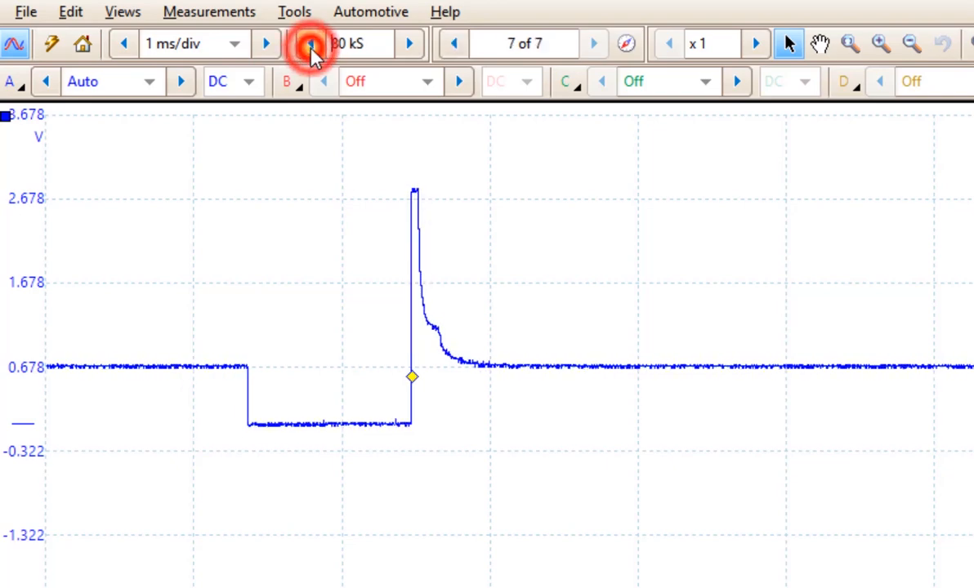
# Lower the Number of Samples from 100 kS through 1 kS down to 100 S
pyautogui.click(306, 42)
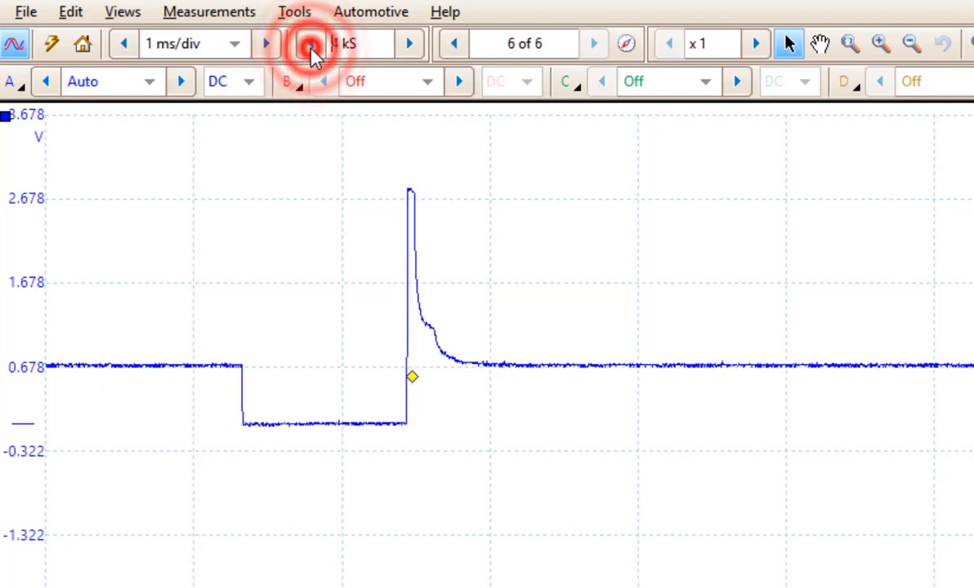
pyautogui.click(307, 43)
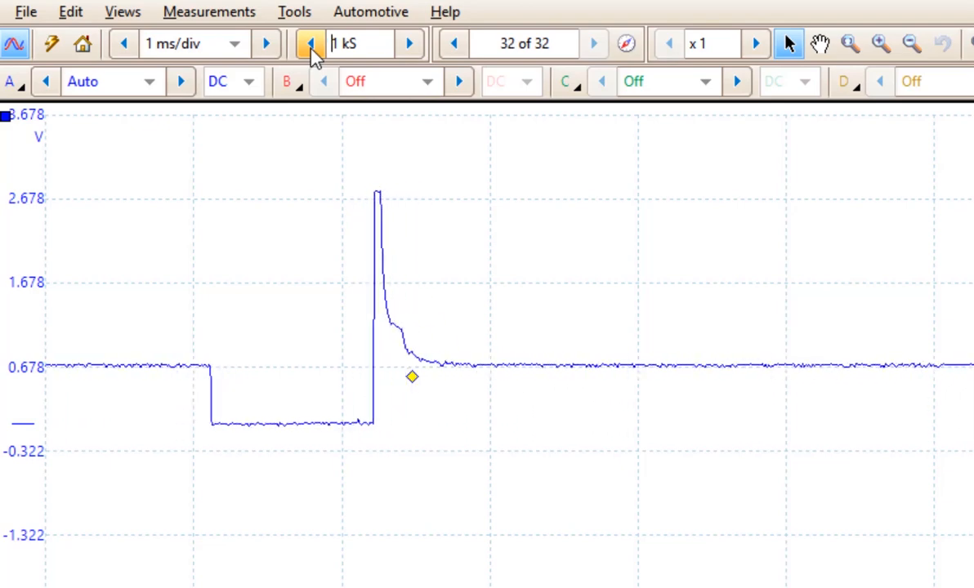
pyautogui.click(311, 43)
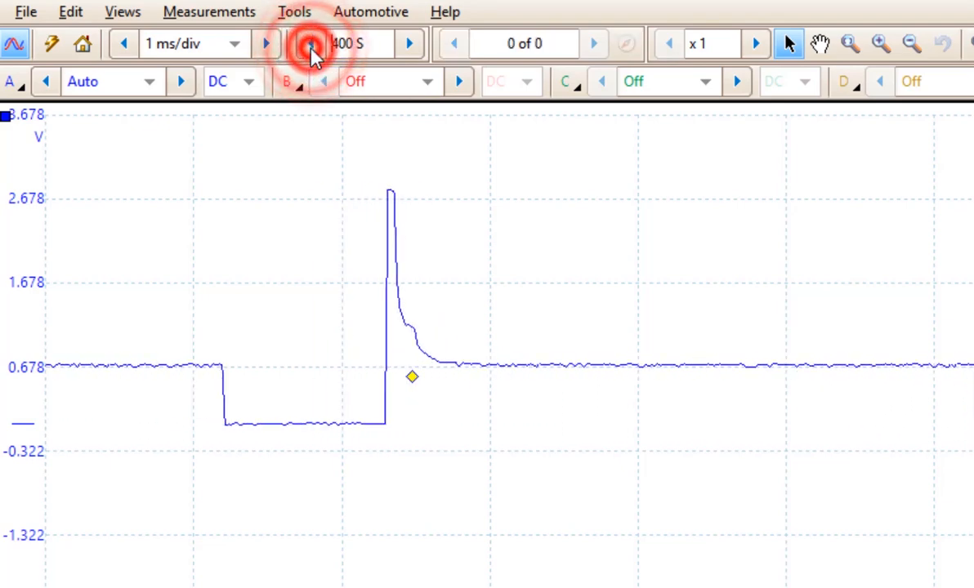
pyautogui.click(310, 43)
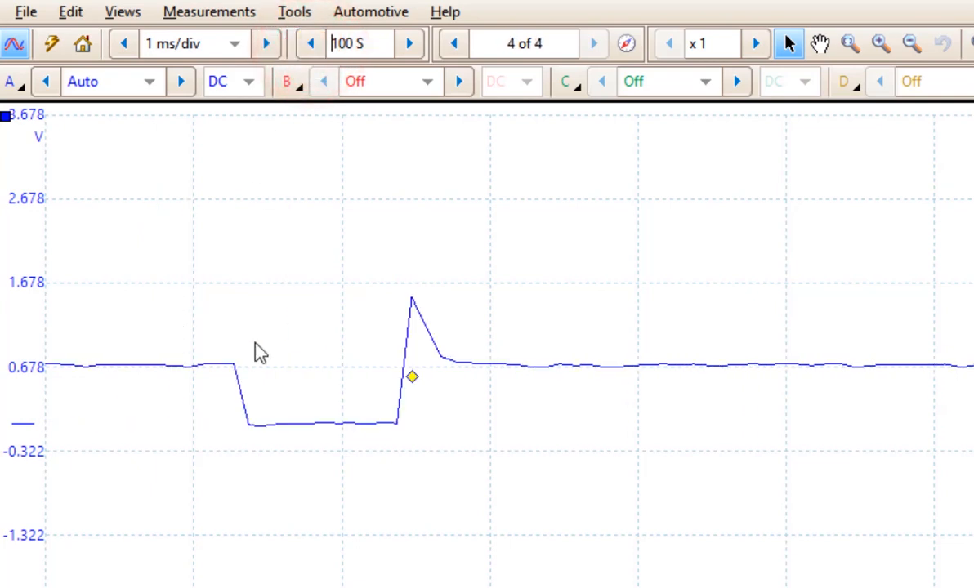